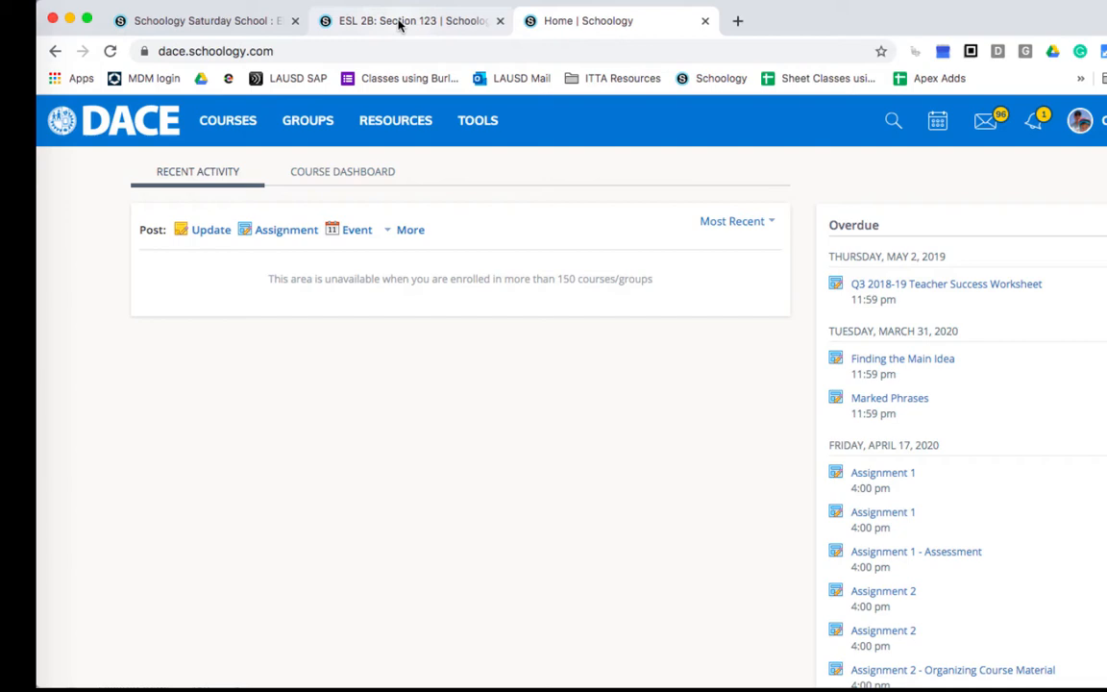
Step: Expand Side by Side Book 2 and its Unit 4 folder in the ESL 2B: Section 123 course
{"action": "left_click", "coordinate": [411, 20]}
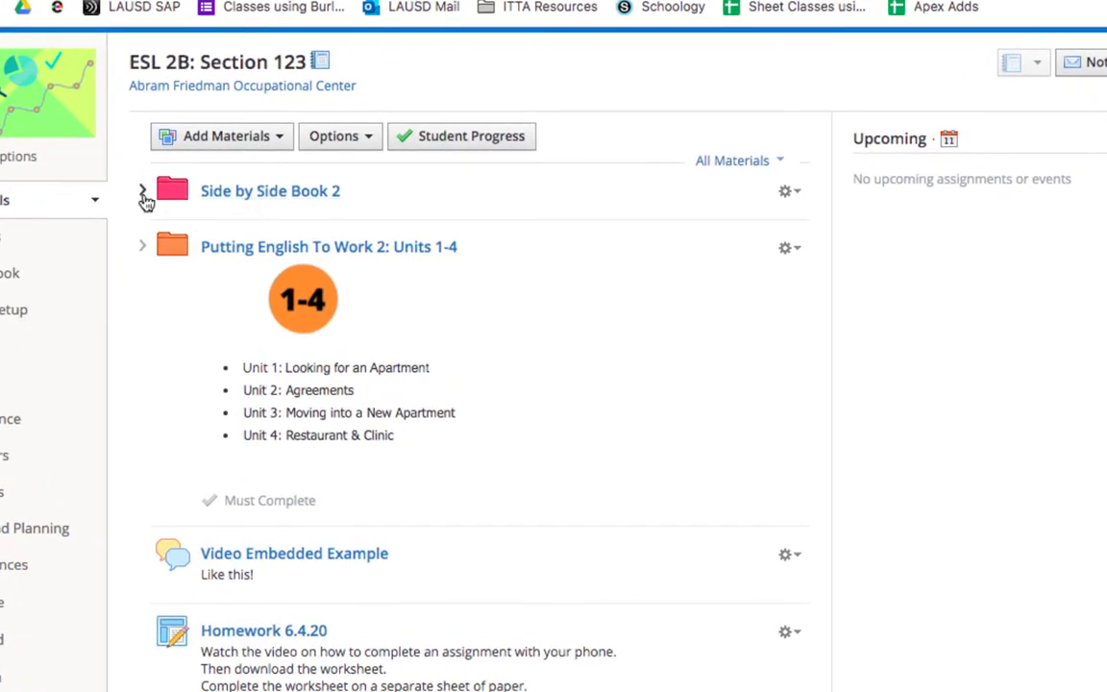
{"action": "left_click", "coordinate": [143, 190]}
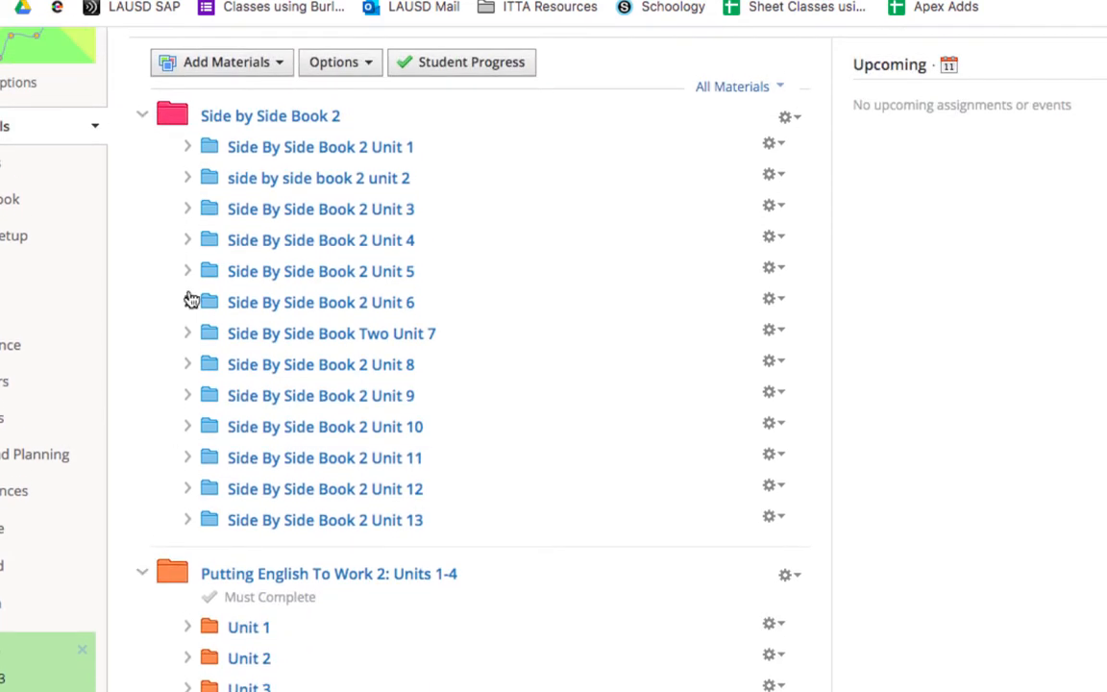
{"action": "left_click", "coordinate": [188, 241]}
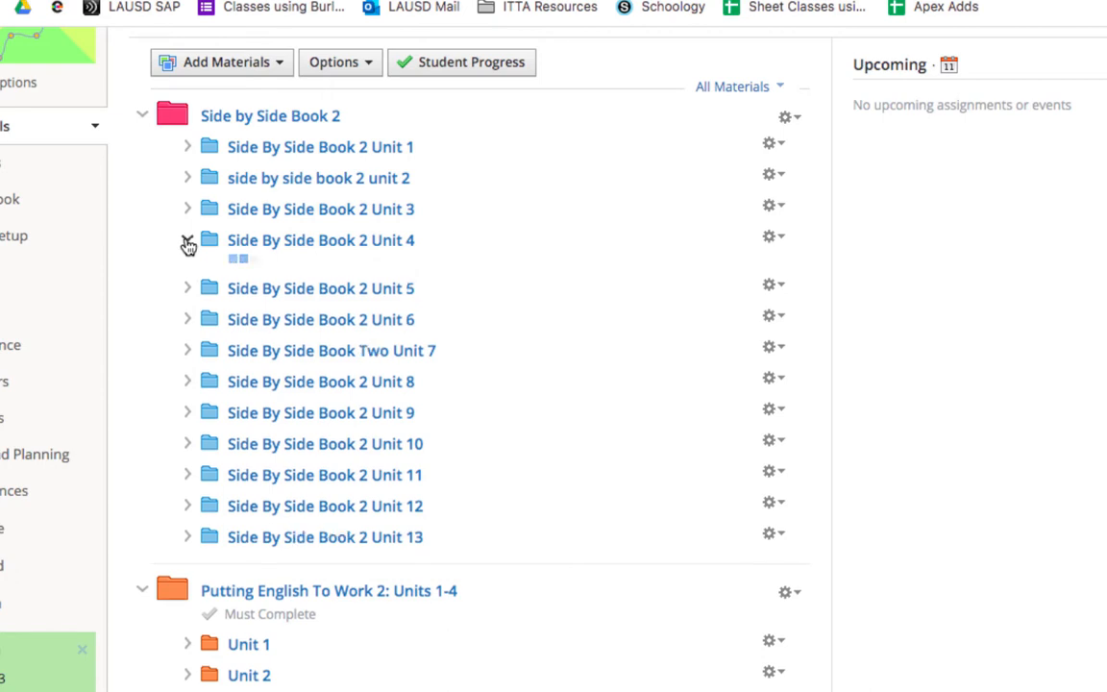
{"action": "left_click", "coordinate": [189, 239]}
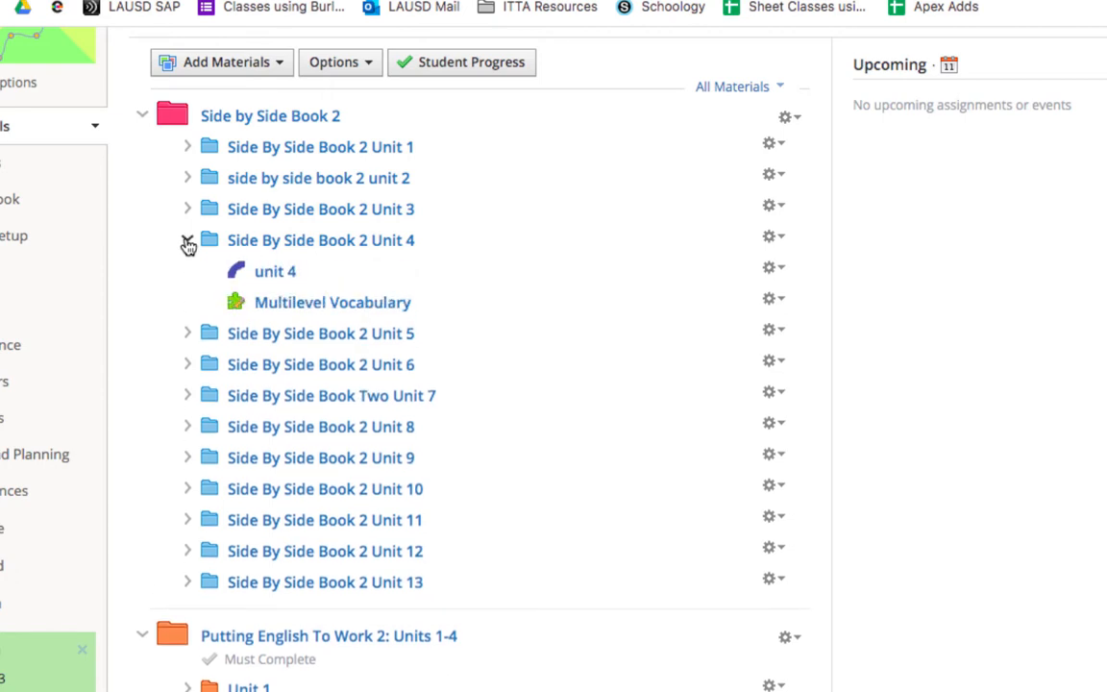
{"action": "left_click", "coordinate": [189, 240]}
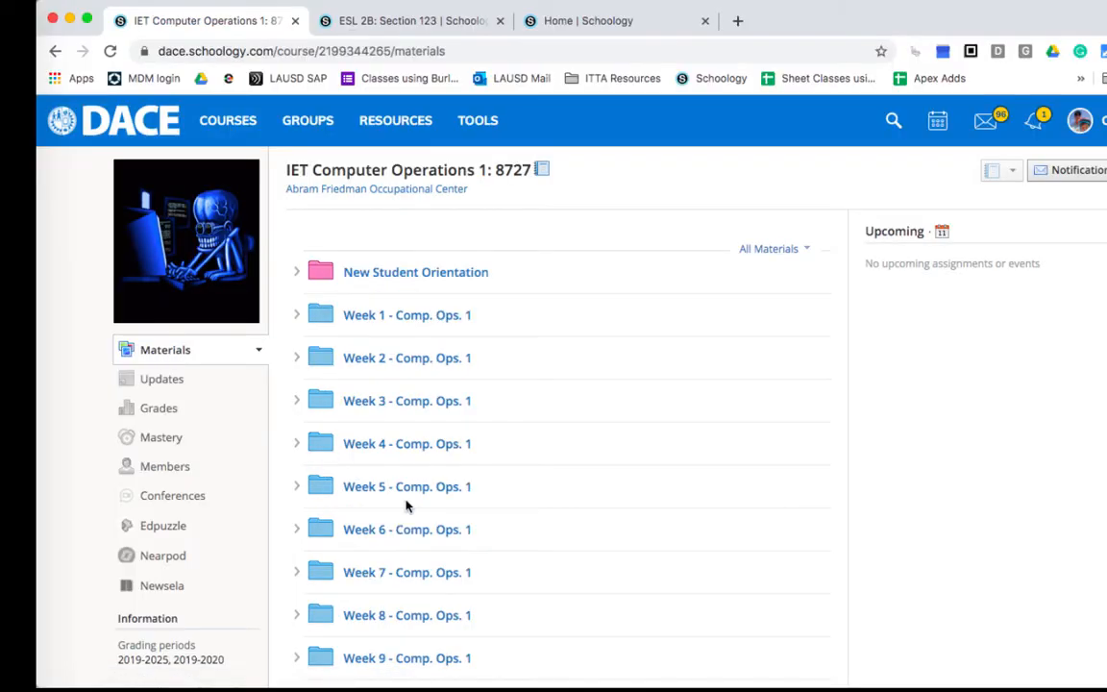
Step: Expand Week 2 - Comp. Ops. 1 and its Computer Hardware, Terminology & Media Storage subfolder
{"action": "scroll", "scroll_direction": "down", "scroll_amount": 3}
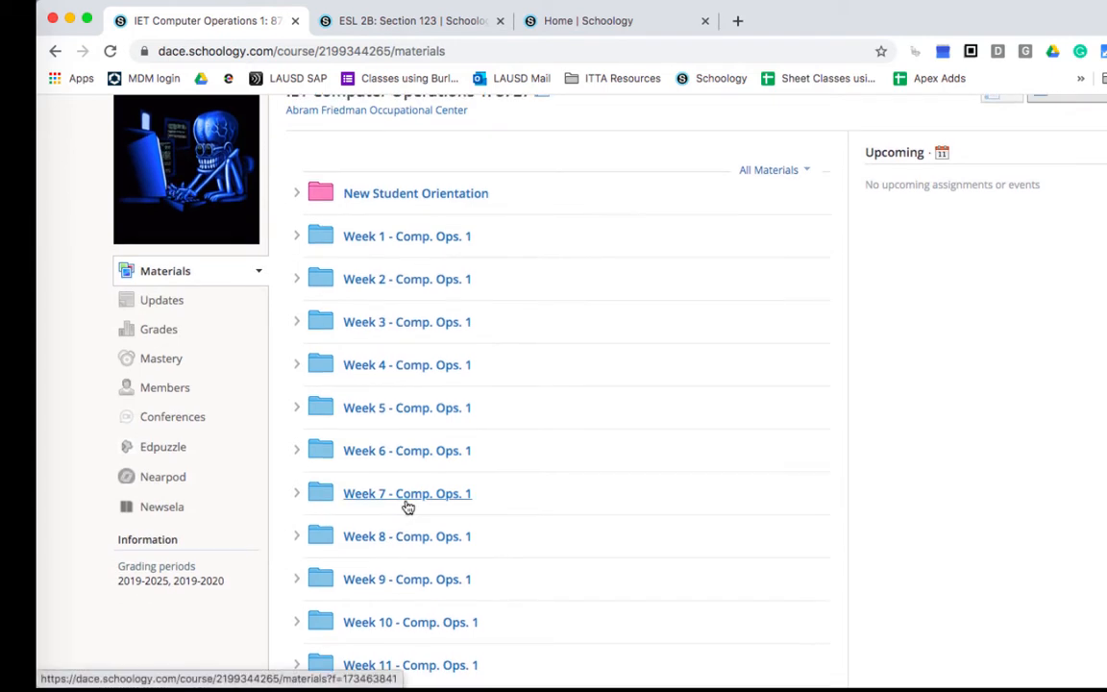
{"action": "scroll", "scroll_direction": "down", "scroll_amount": 3}
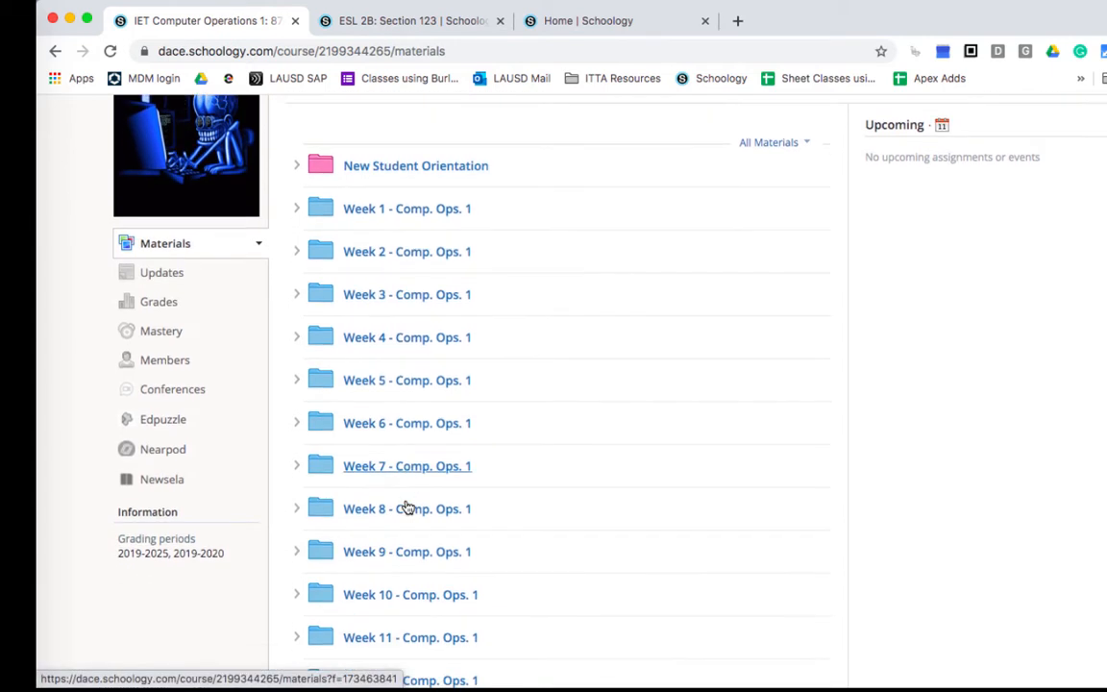
{"action": "scroll", "scroll_direction": "down", "scroll_amount": 3}
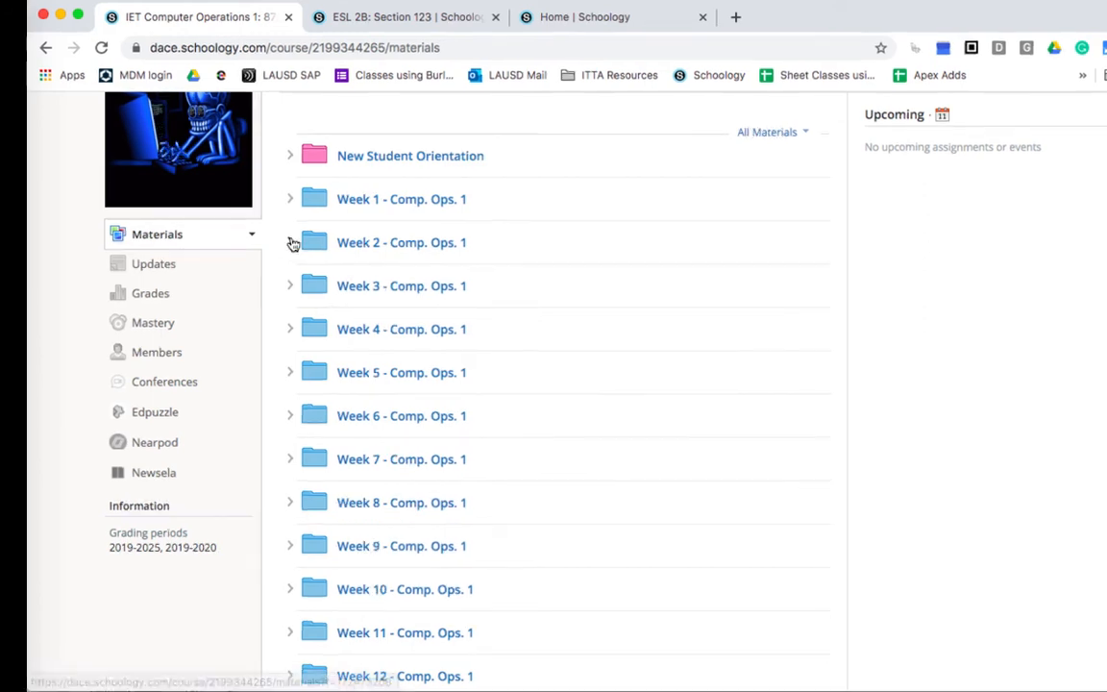
{"action": "left_click", "coordinate": [289, 242]}
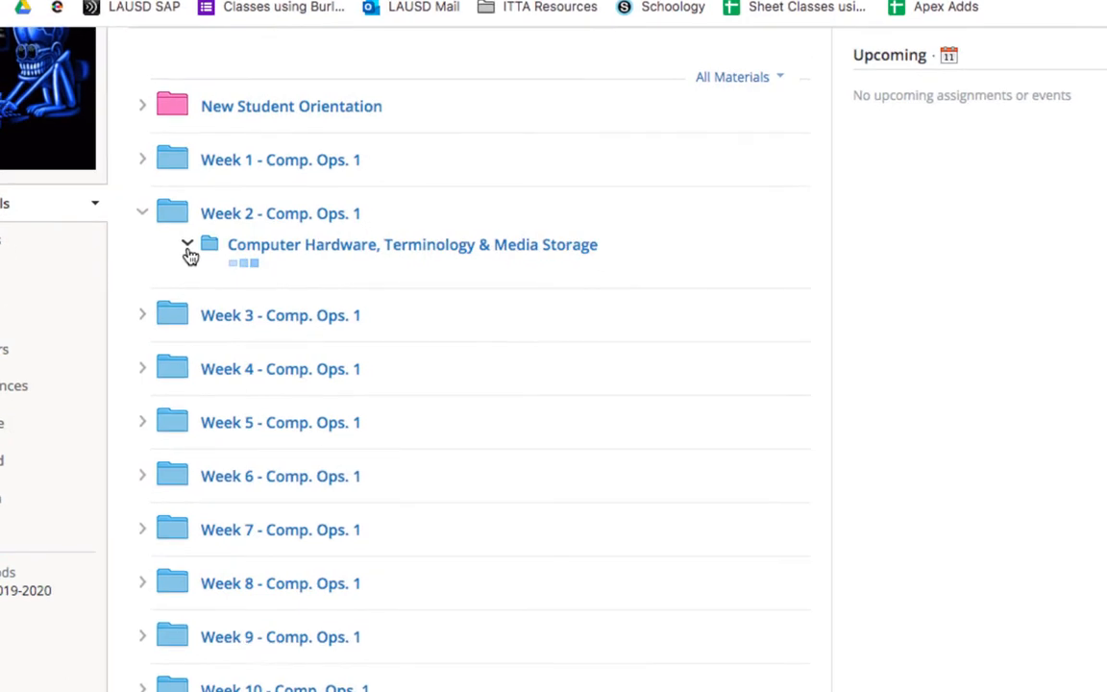
{"action": "left_click", "coordinate": [189, 248]}
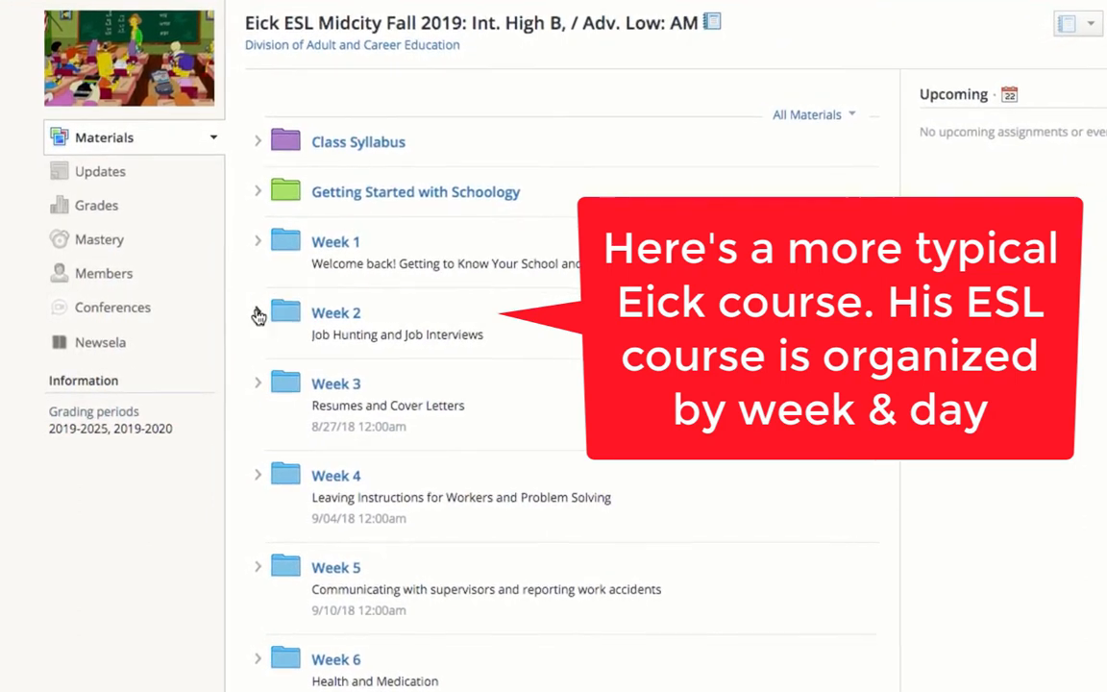
Step: Expand Week 2 and its Monday - Week 2 folder showing the Occupations items and vocabulary document
{"action": "left_click", "coordinate": [258, 312]}
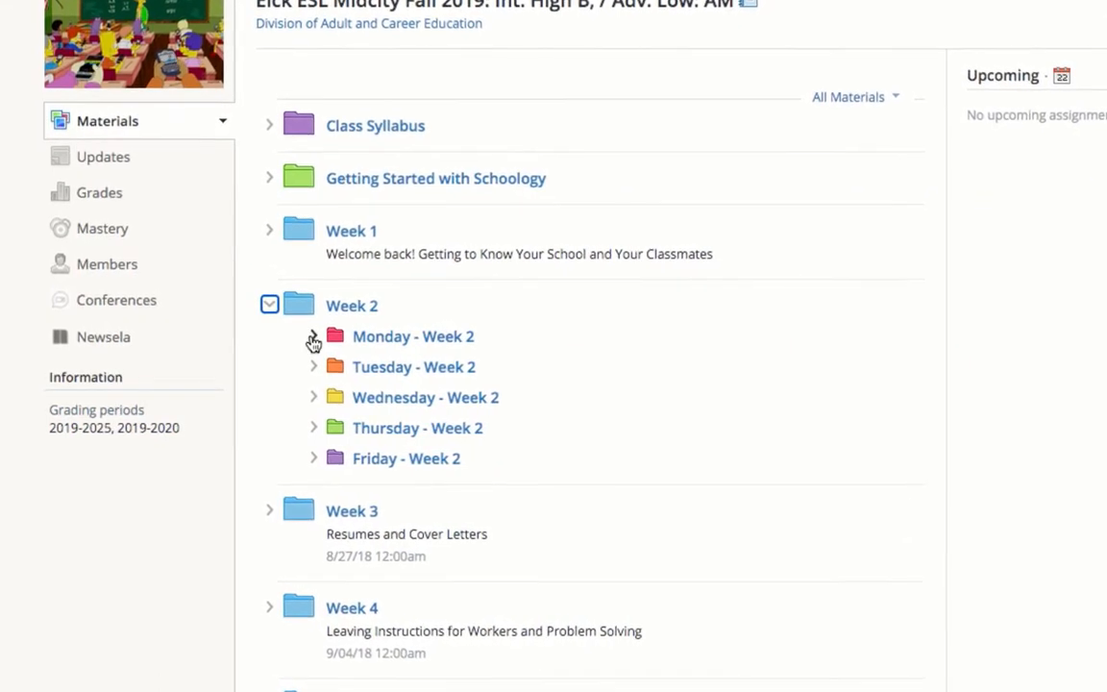
{"action": "left_click", "coordinate": [314, 336]}
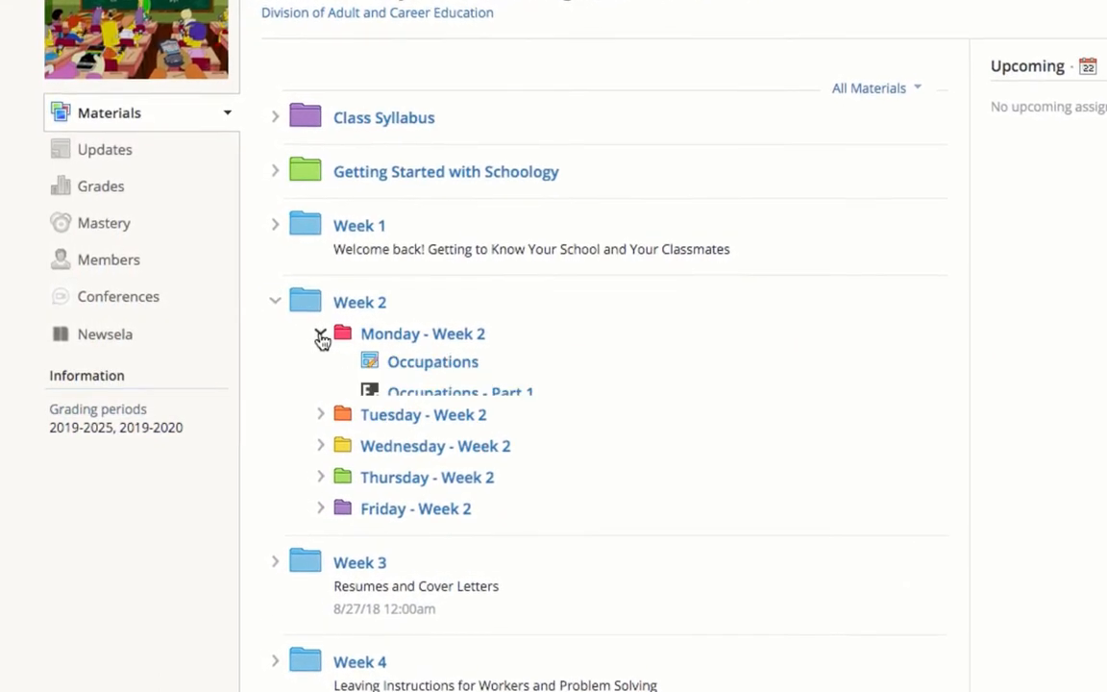
{"action": "left_click", "coordinate": [321, 333]}
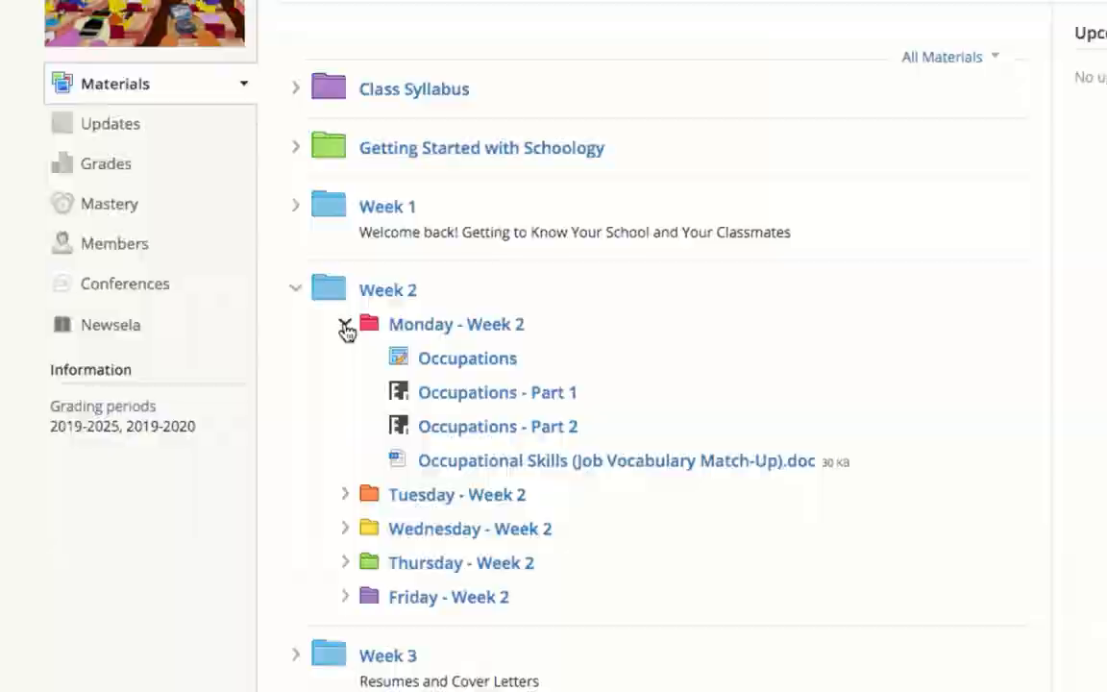
{"action": "left_click", "coordinate": [109, 124]}
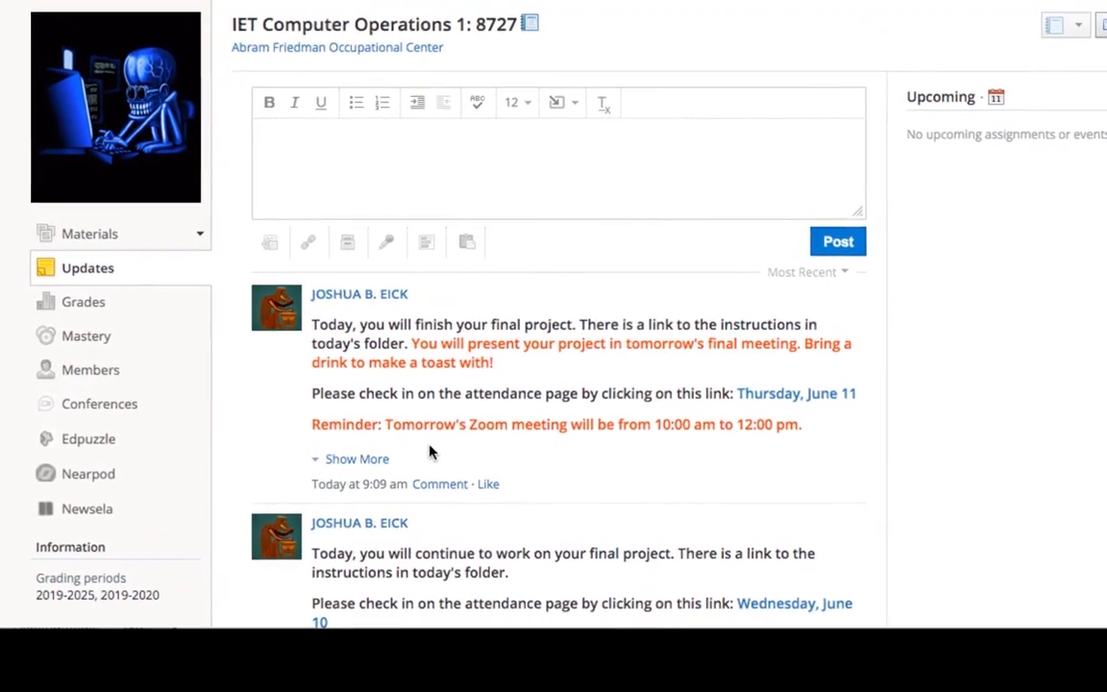
Step: Browse the Updates posts and open the folder linked from the Thursday, June 11 update
{"action": "scroll", "scroll_direction": "down", "scroll_amount": 3}
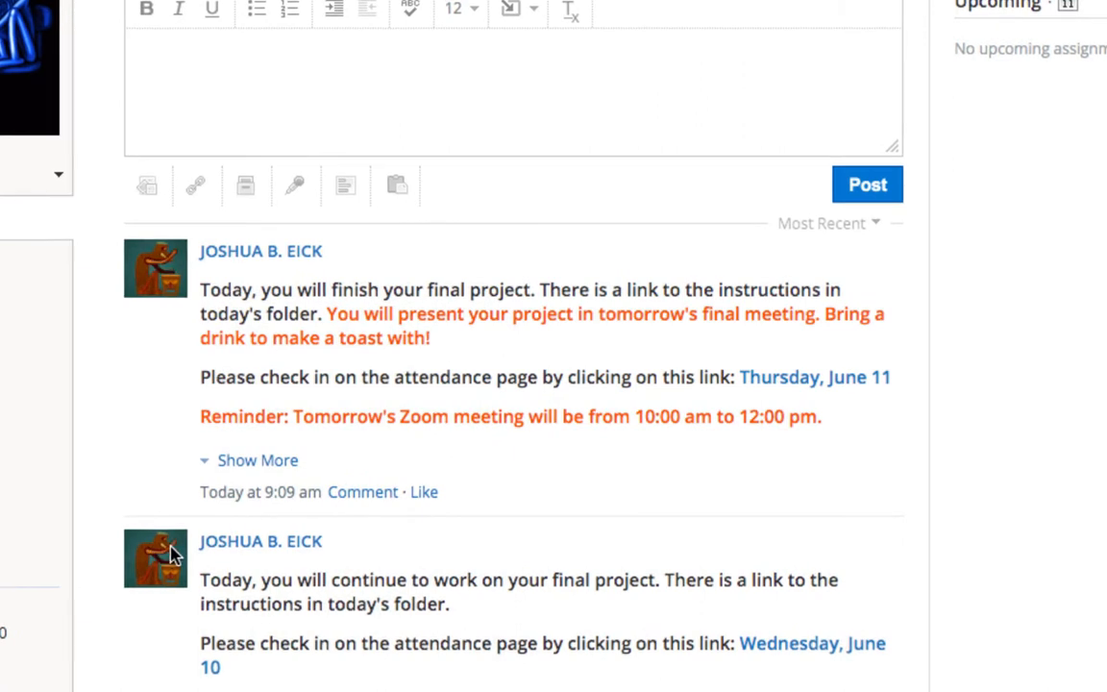
{"action": "scroll", "scroll_direction": "down", "scroll_amount": 3}
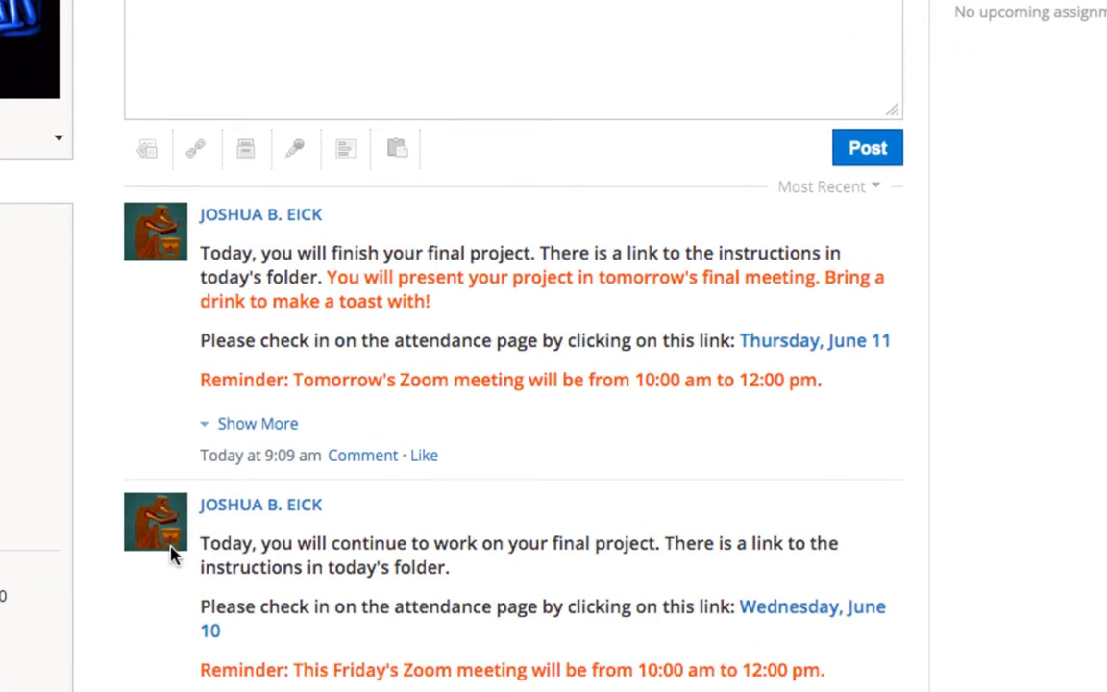
{"action": "mouse_move", "coordinate": [254, 279]}
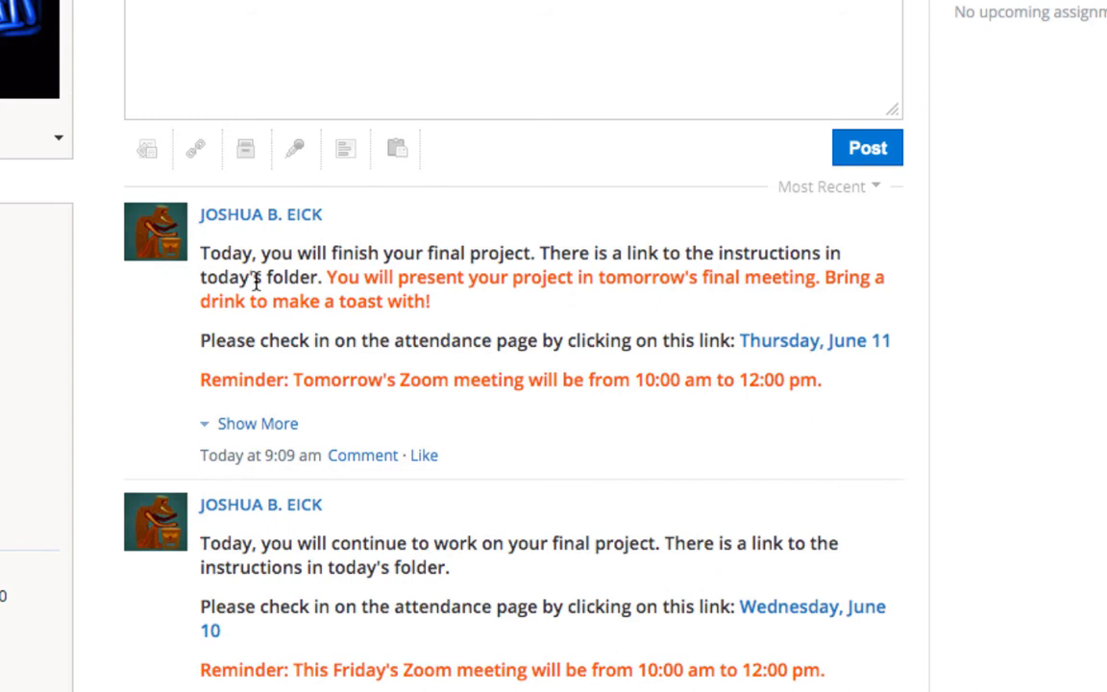
{"action": "mouse_move", "coordinate": [248, 256]}
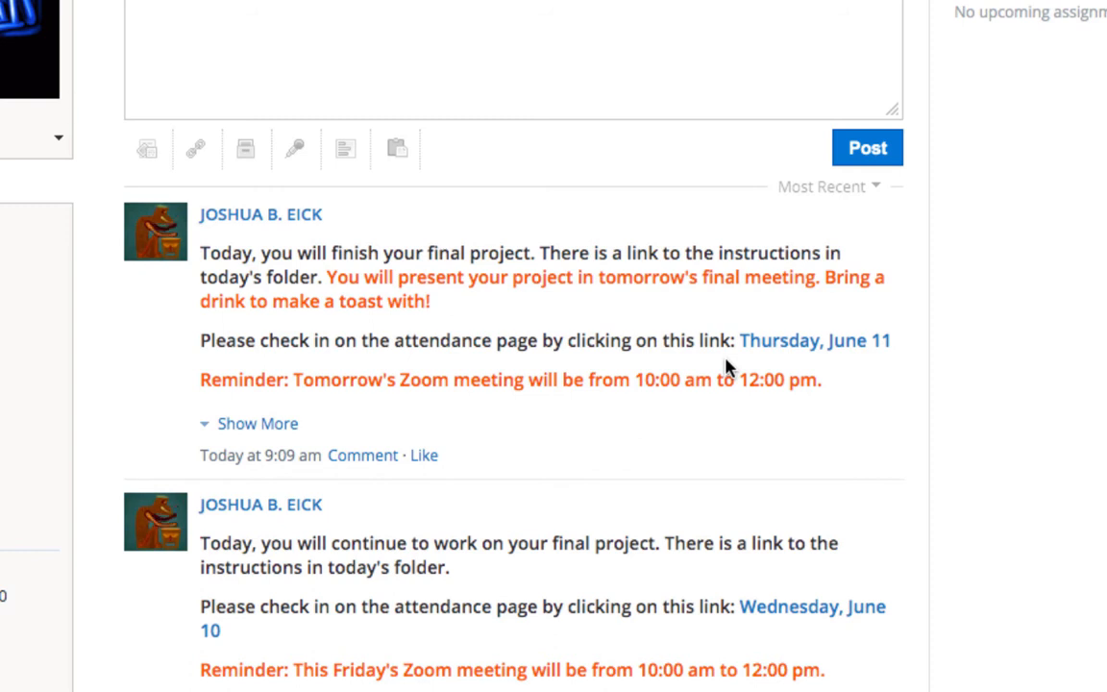
{"action": "mouse_move", "coordinate": [545, 327]}
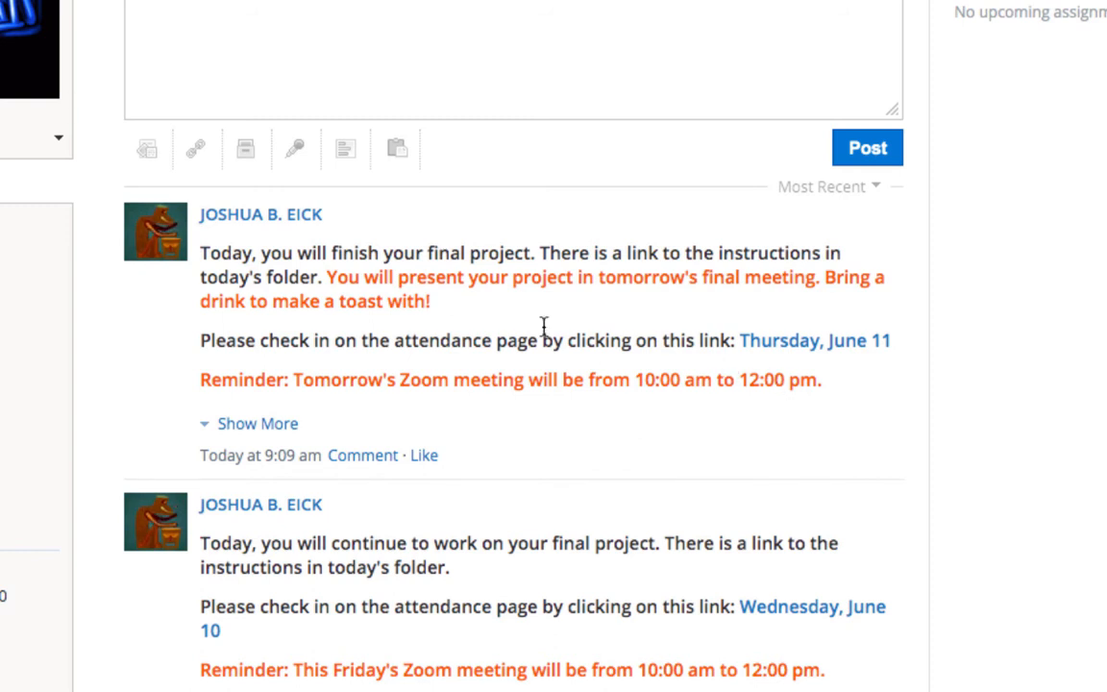
{"action": "scroll", "scroll_direction": "down", "scroll_amount": 3}
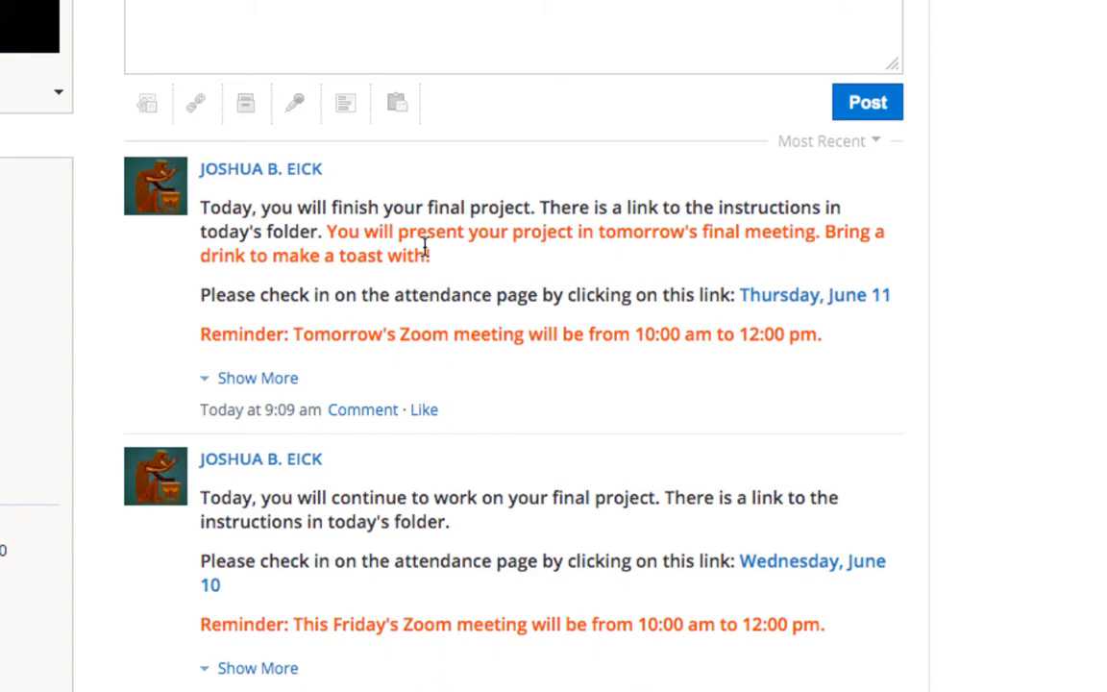
{"action": "mouse_move", "coordinate": [618, 333]}
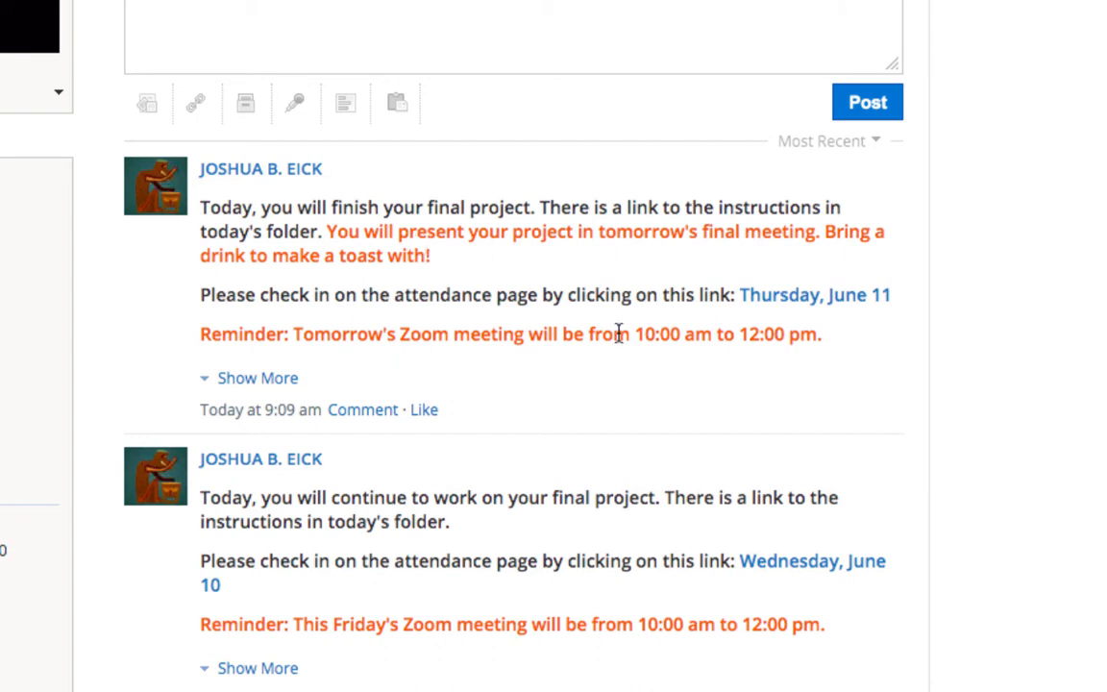
{"action": "mouse_move", "coordinate": [814, 295]}
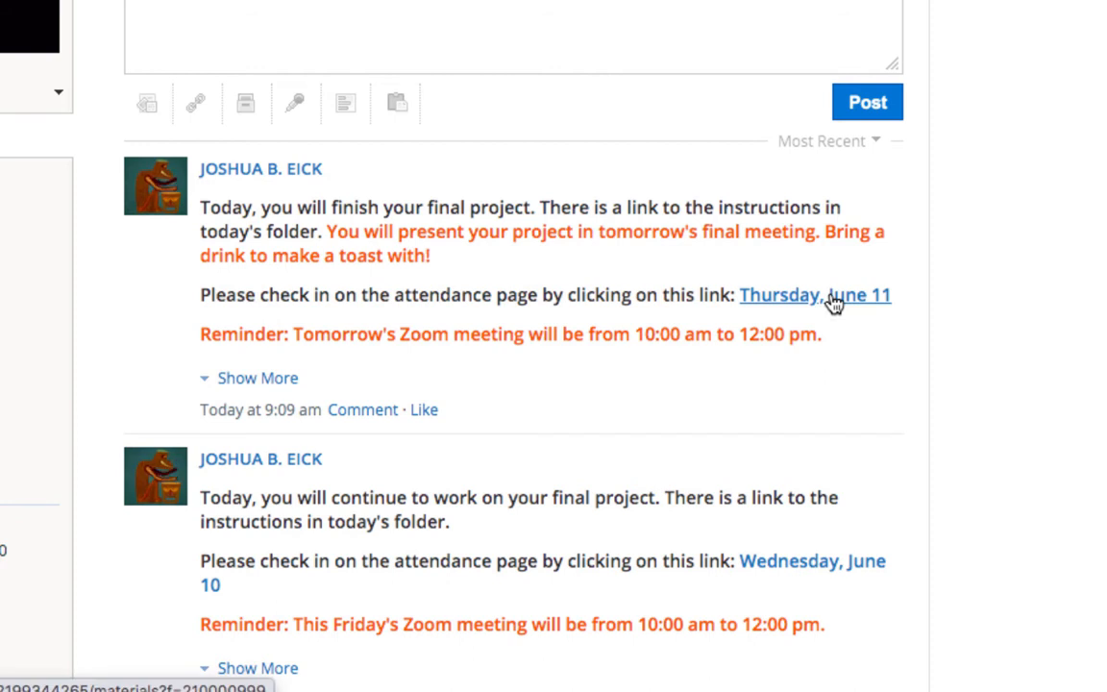
{"action": "left_click", "coordinate": [815, 295]}
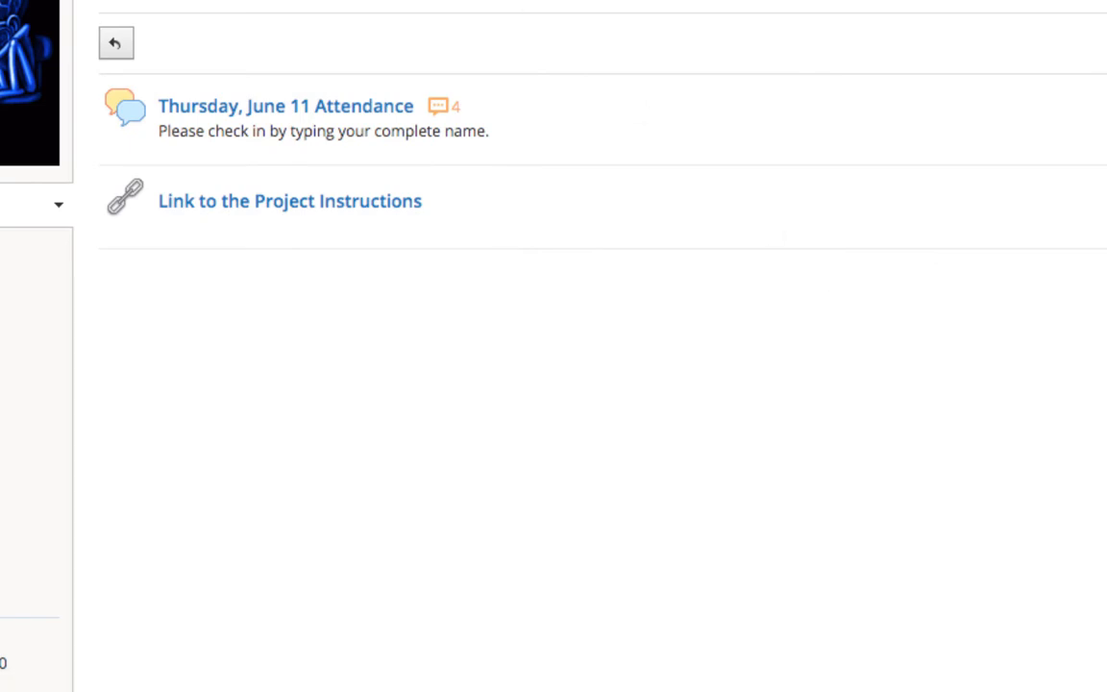
{"action": "mouse_move", "coordinate": [402, 68]}
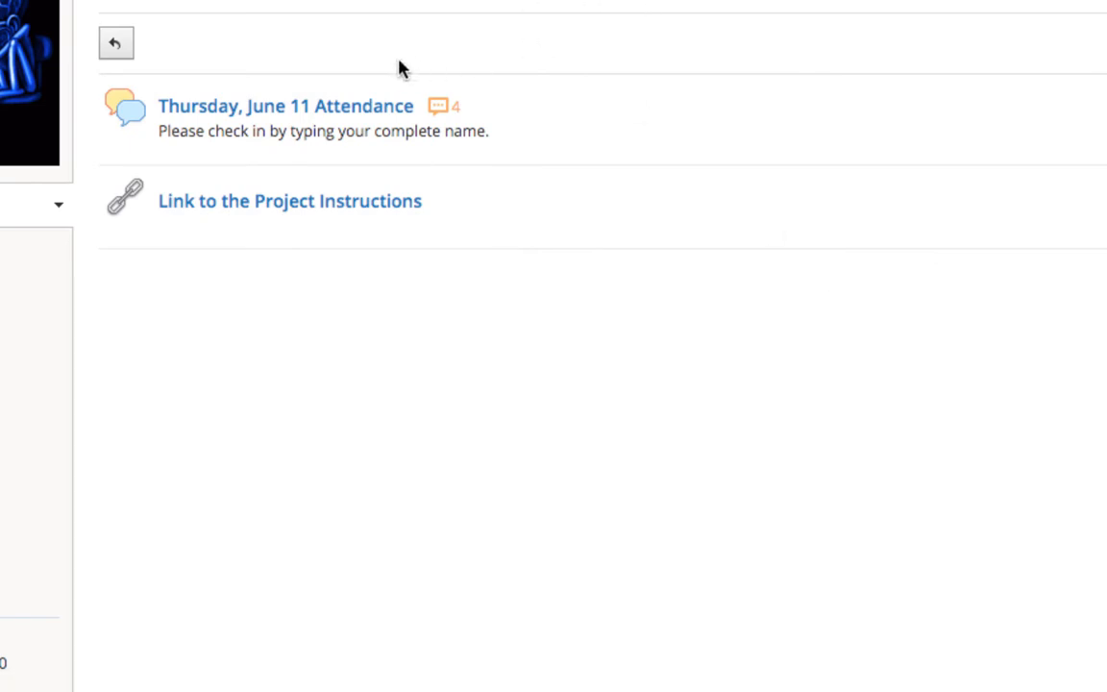
{"action": "mouse_move", "coordinate": [647, 48]}
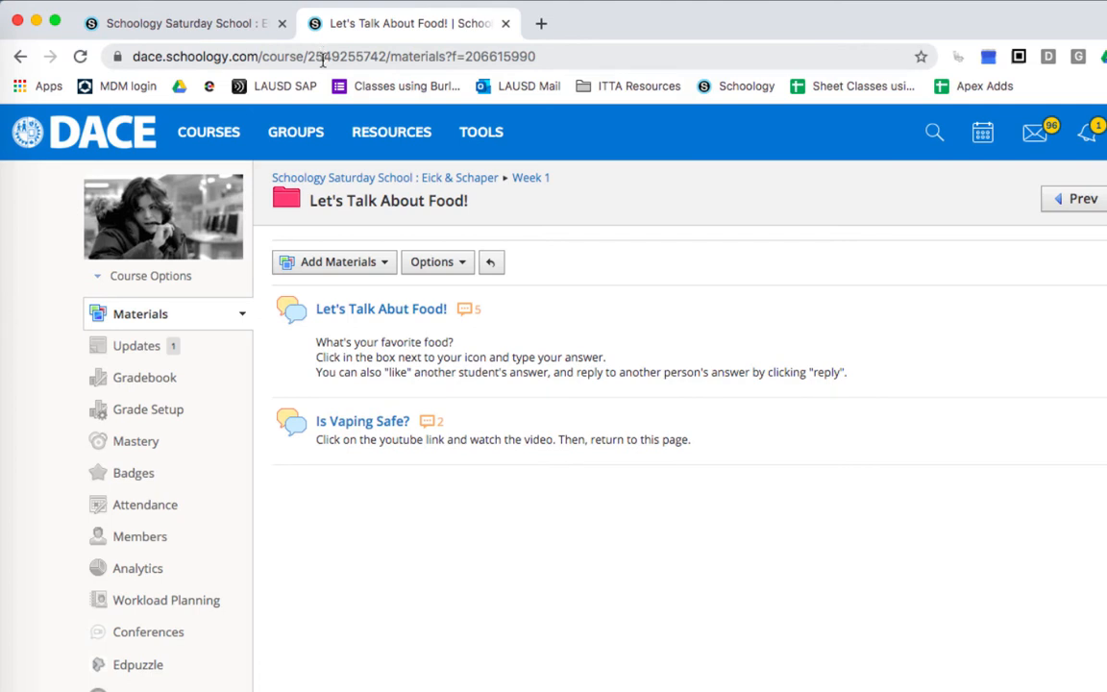
Step: Switch to the Schoology Saturday School course showing the Let's Talk About Food! folder
{"action": "left_click", "coordinate": [322, 56]}
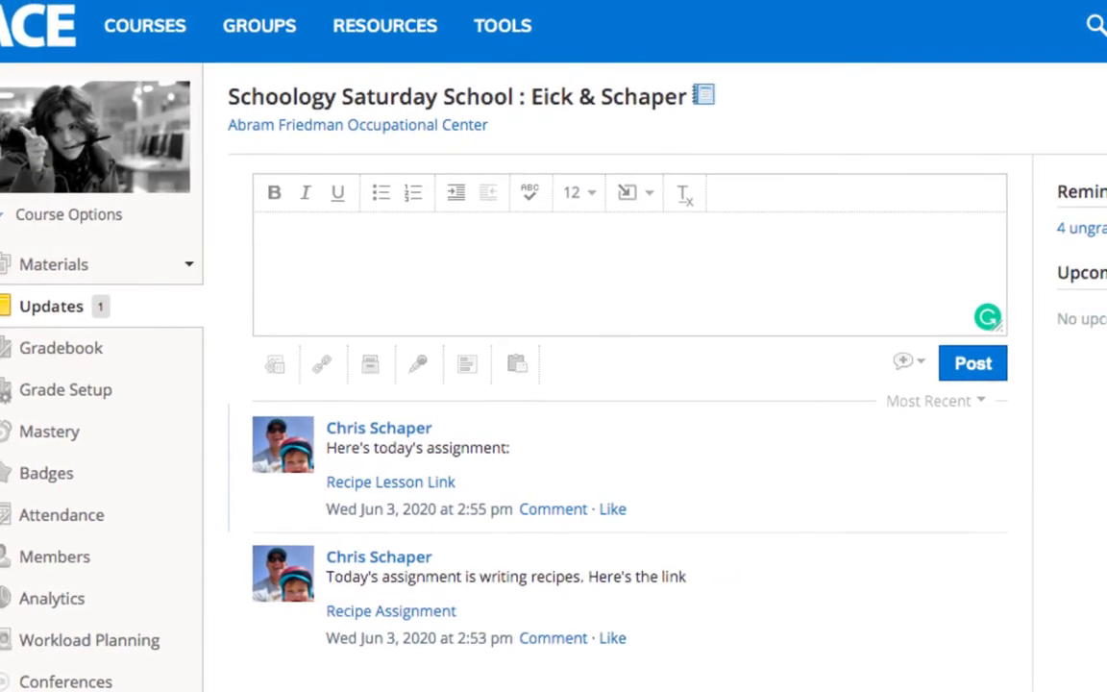
Step: Reword the draft update to read "Good morning, today we are working on food!"
{"action": "type", "text": "Good morning, here's today's"}
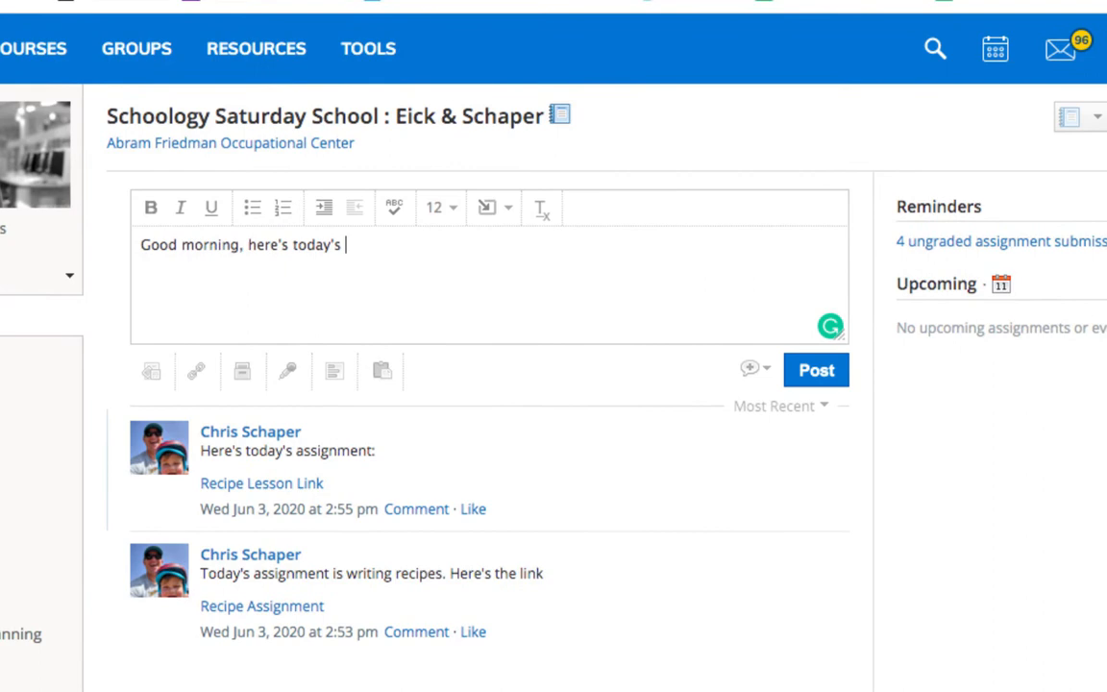
{"action": "type", "text": "assignment"}
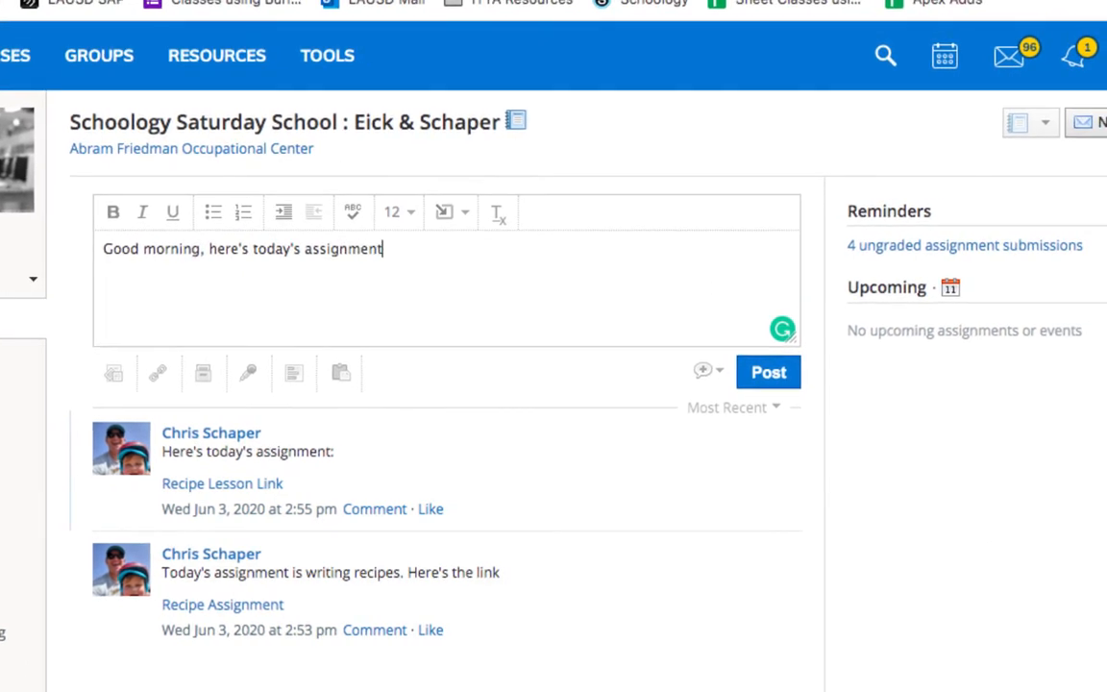
{"action": "type", "text": "s:"}
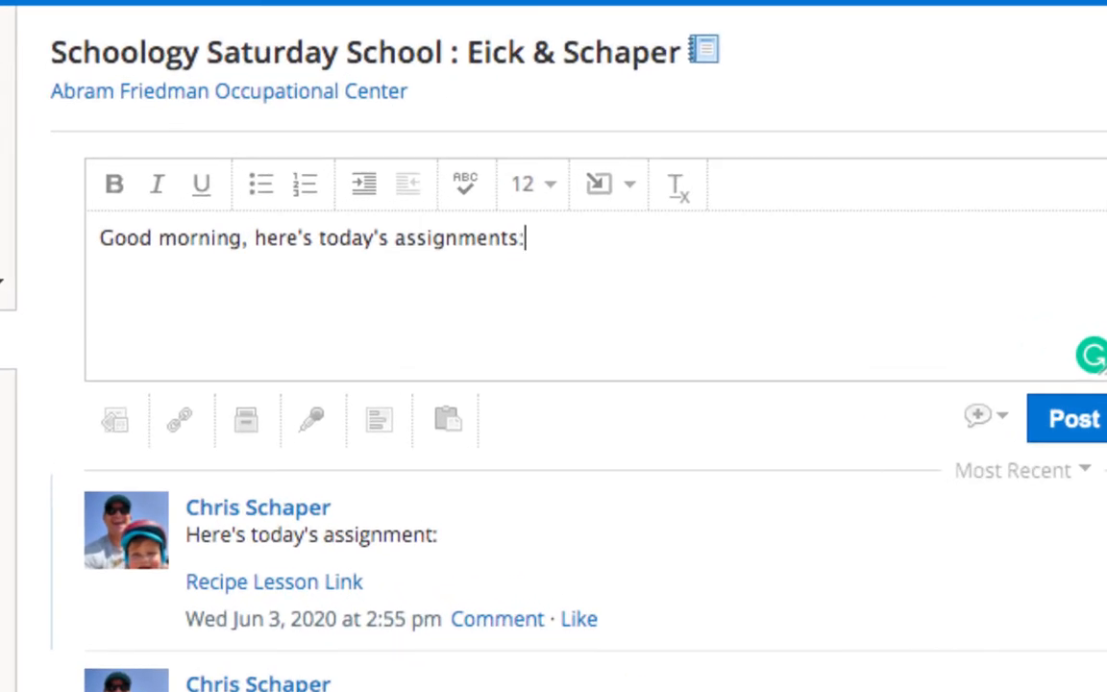
{"action": "key", "text": "Backspace"}
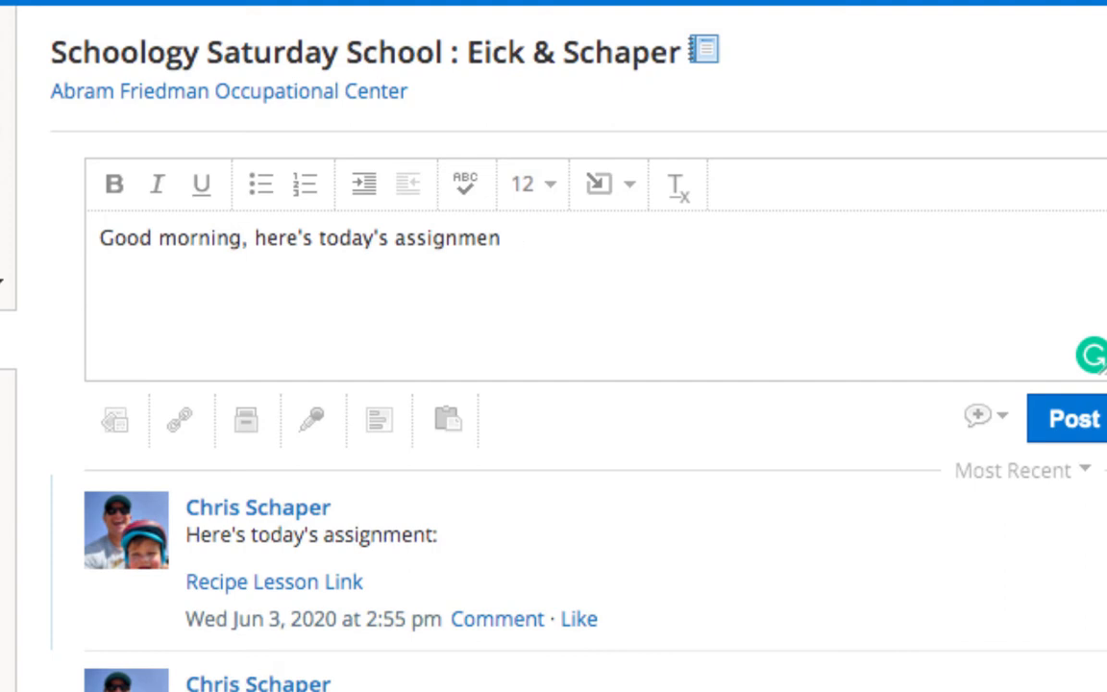
{"action": "key", "text": "BackSpace"}
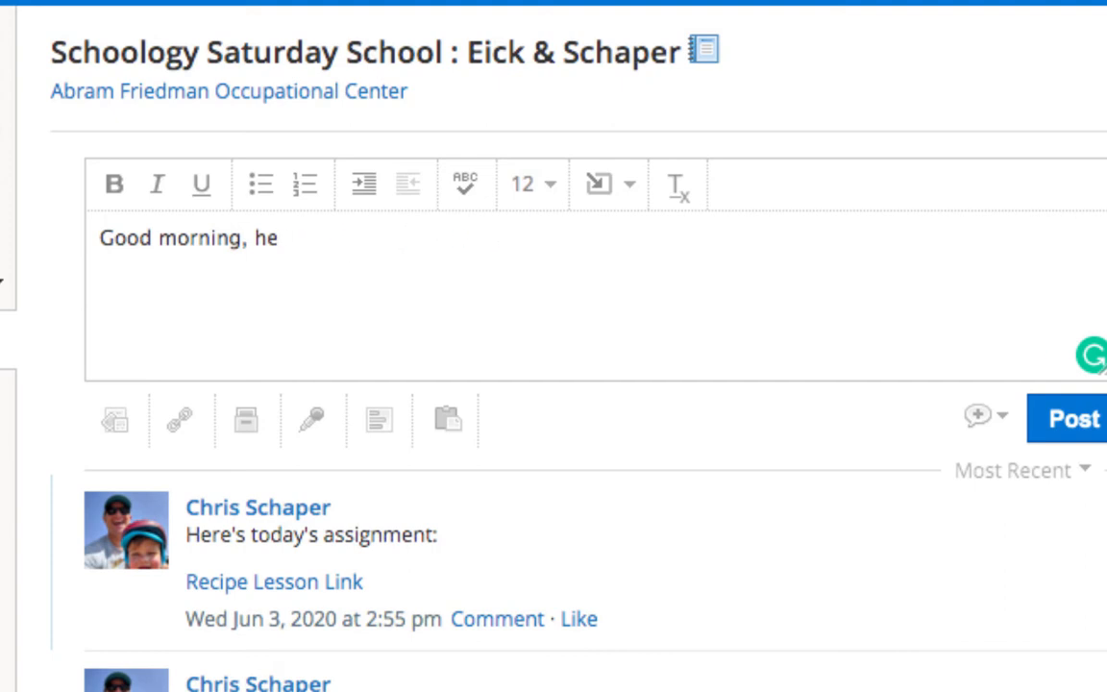
{"action": "type", "text": "today we are"}
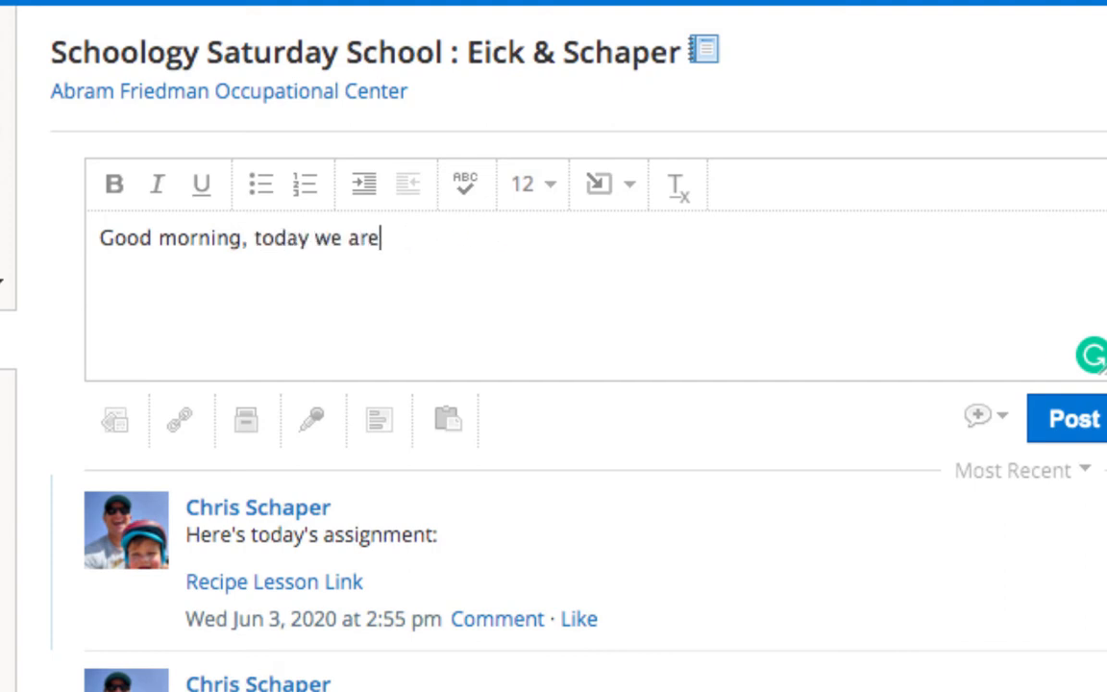
{"action": "type", "text": "working on food!"}
{"action": "type", "text": "Here's today's folder:"}
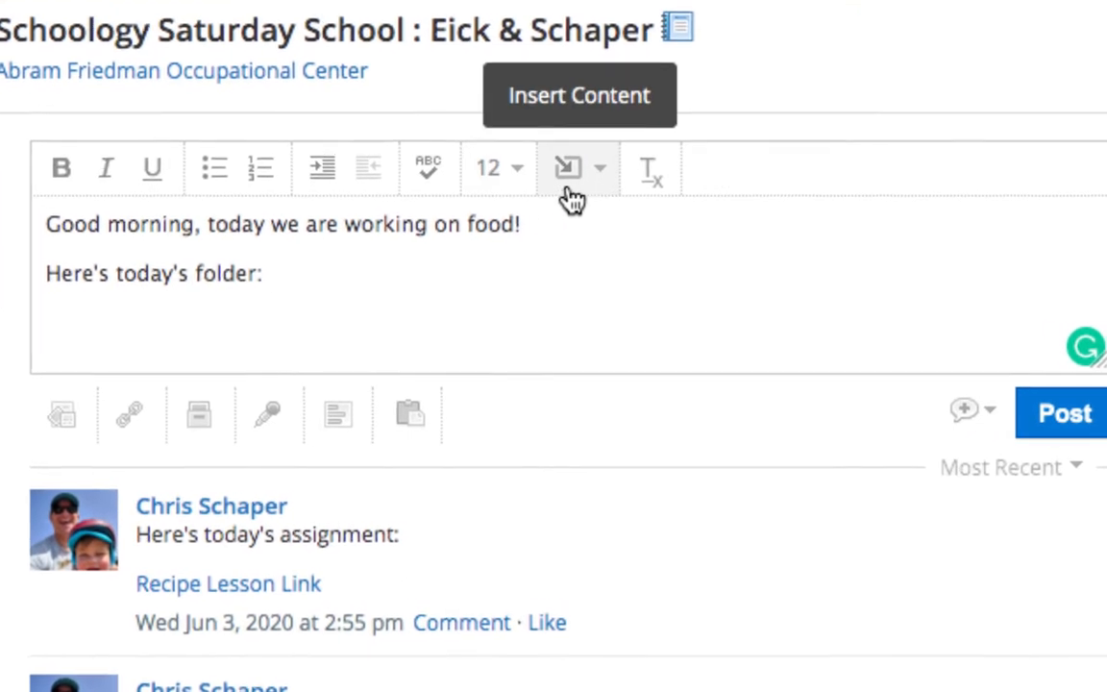
Step: Insert a folder link titled Thursday June 12th, 2020 via Insert Content > Link
{"action": "left_click", "coordinate": [599, 168]}
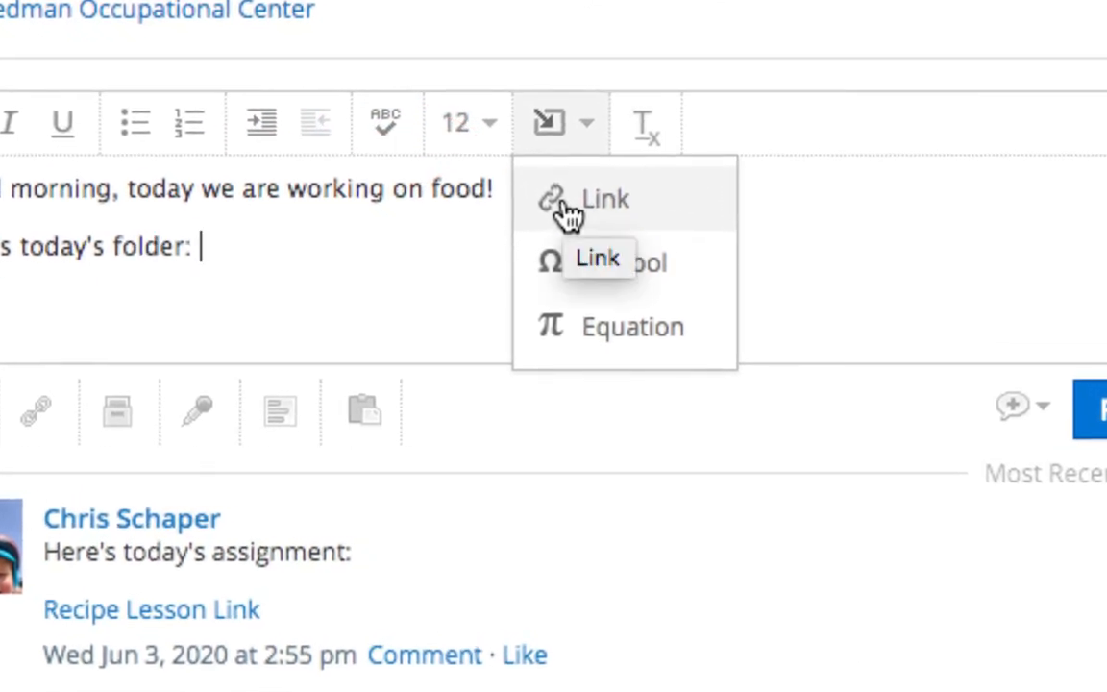
{"action": "left_click", "coordinate": [604, 199]}
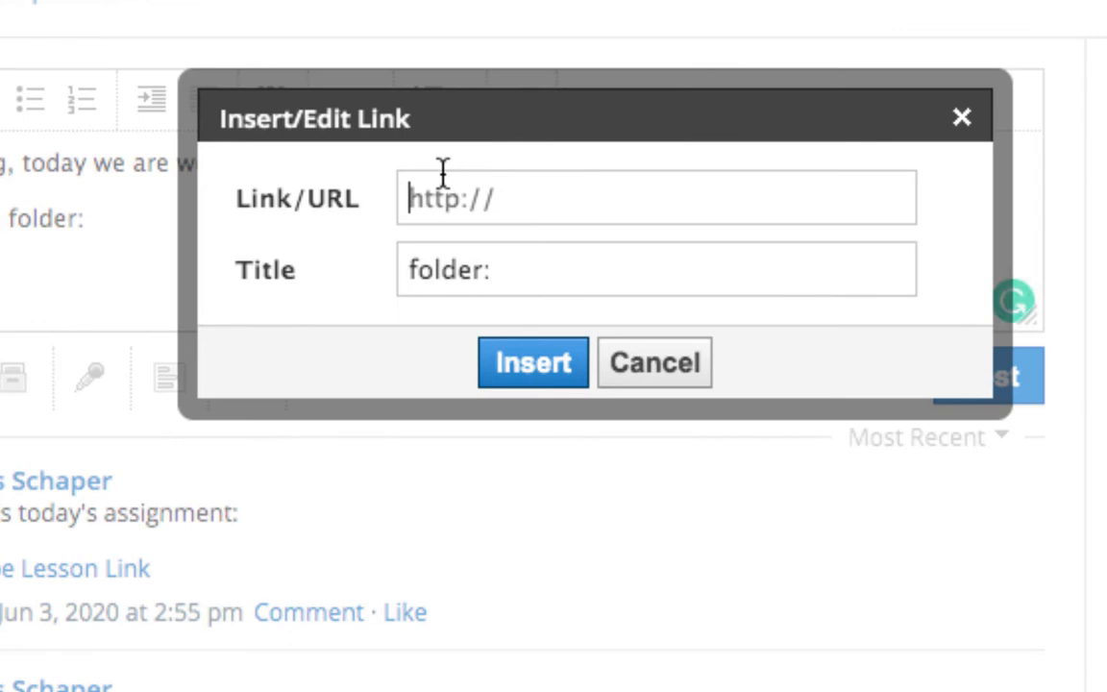
{"action": "mouse_move", "coordinate": [467, 198]}
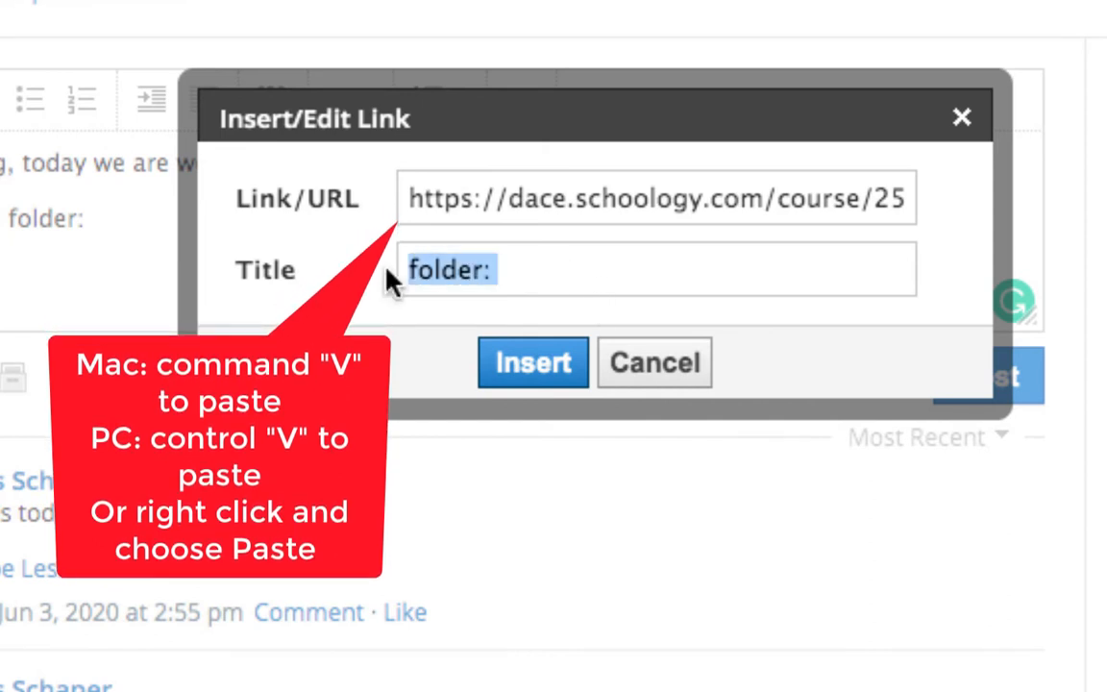
{"action": "type", "text": "Thursday June 12"}
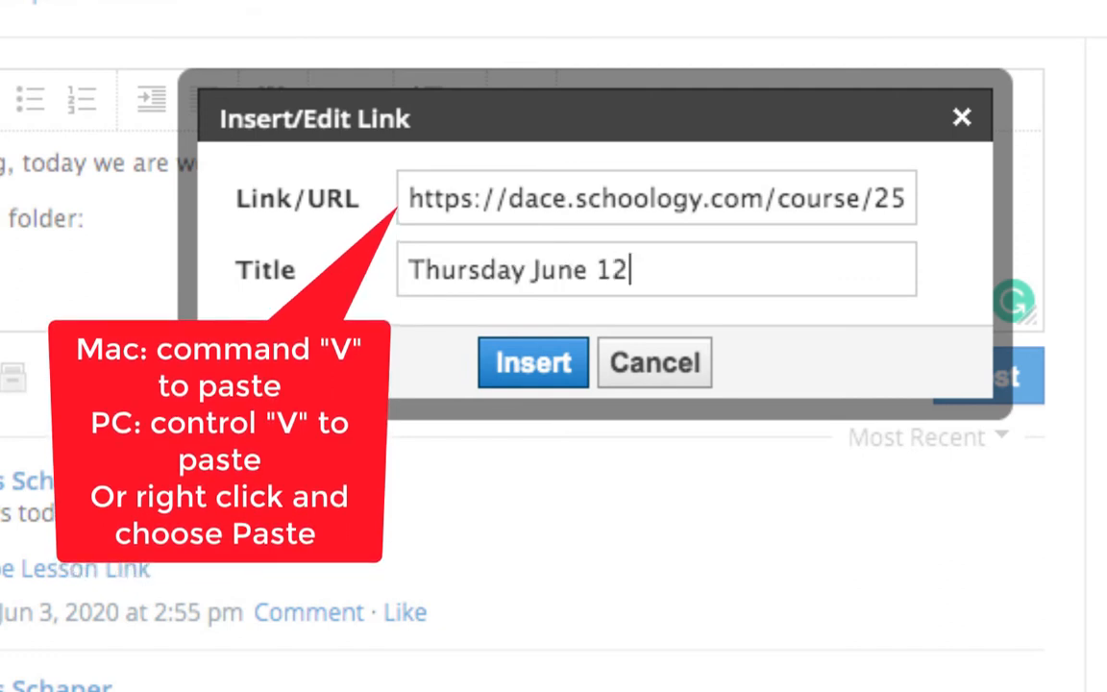
{"action": "type", "text": "th, 202"}
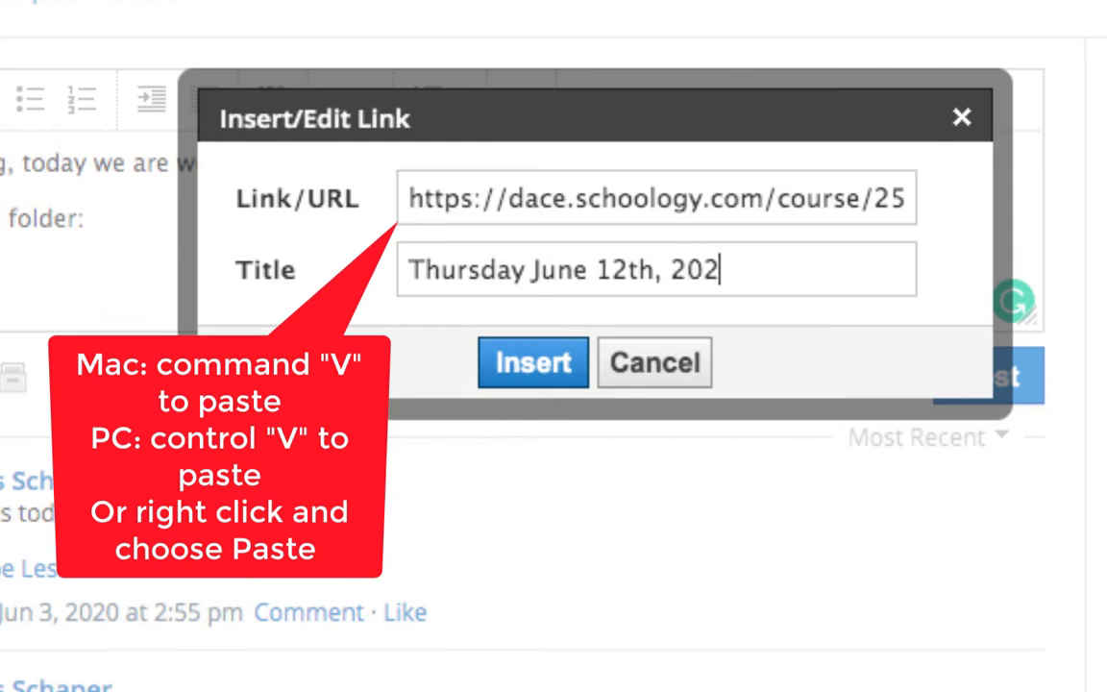
{"action": "left_click", "coordinate": [533, 363]}
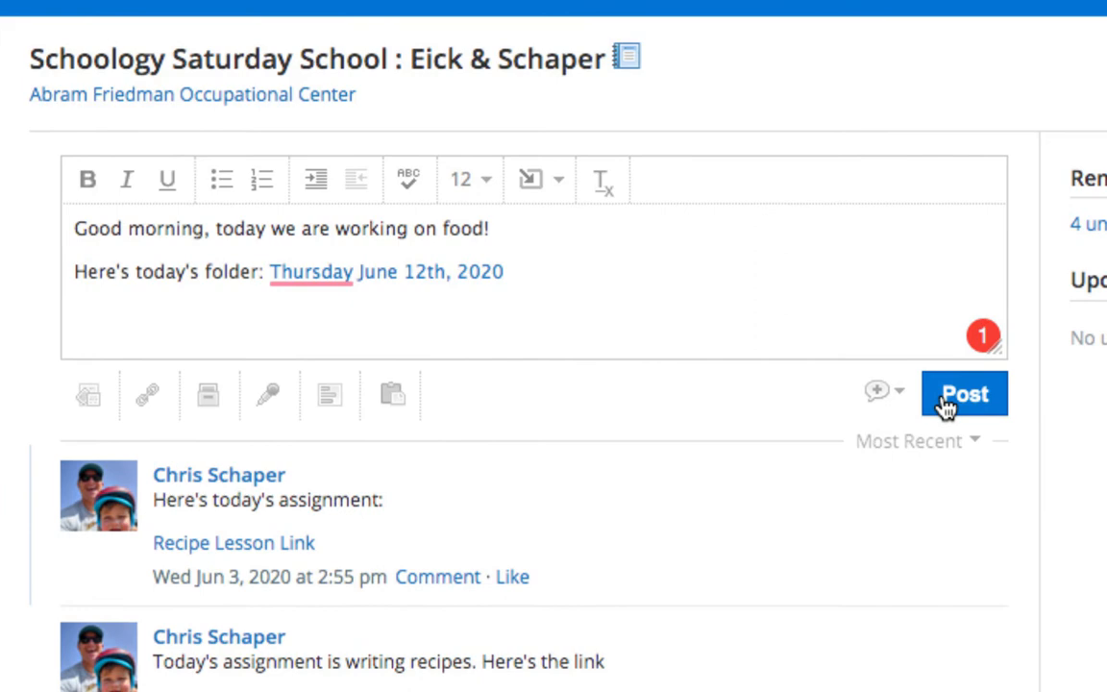
Step: Post the update and test its folder link from the course feed
{"action": "left_click", "coordinate": [964, 394]}
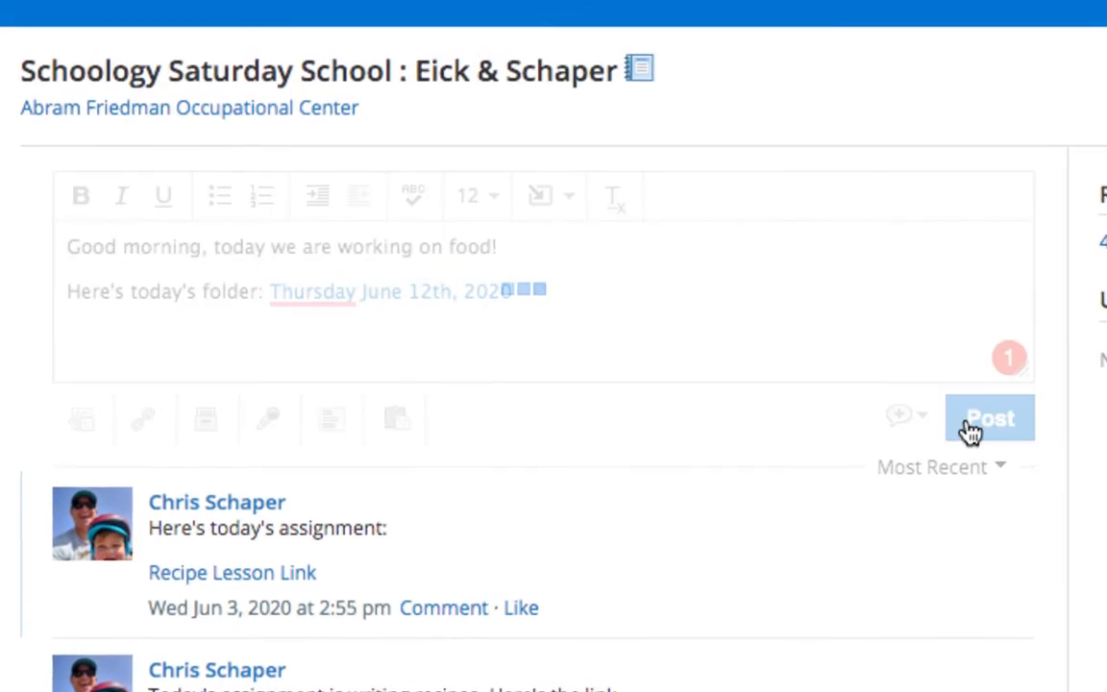
{"action": "left_click", "coordinate": [989, 418]}
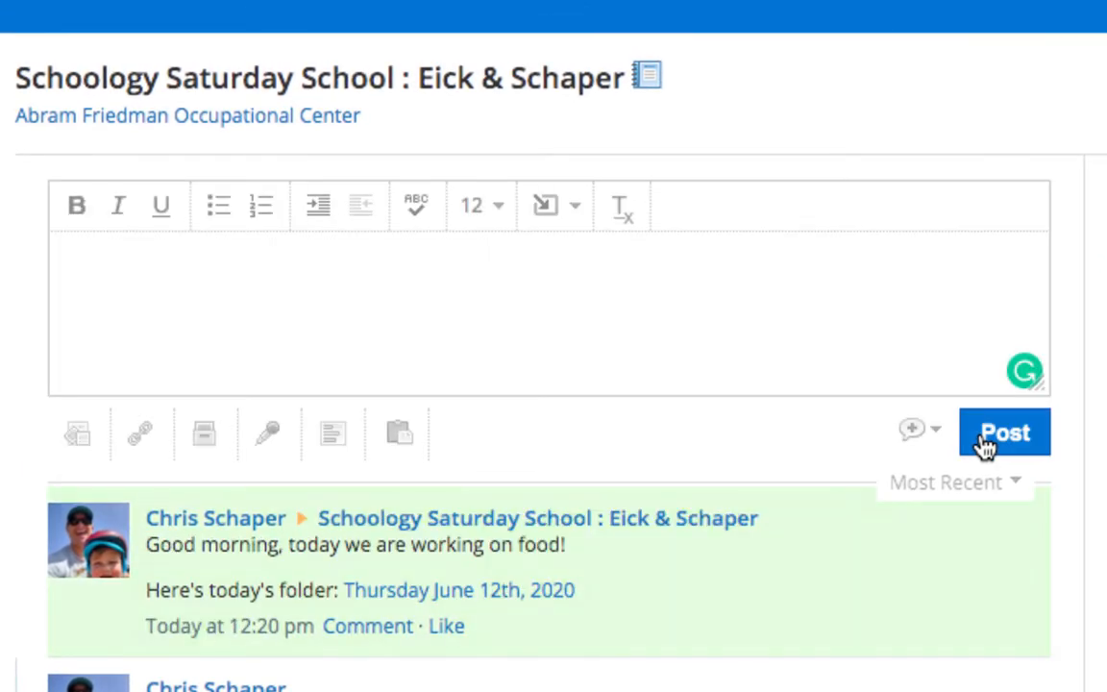
{"action": "scroll", "scroll_direction": "down", "scroll_amount": 3}
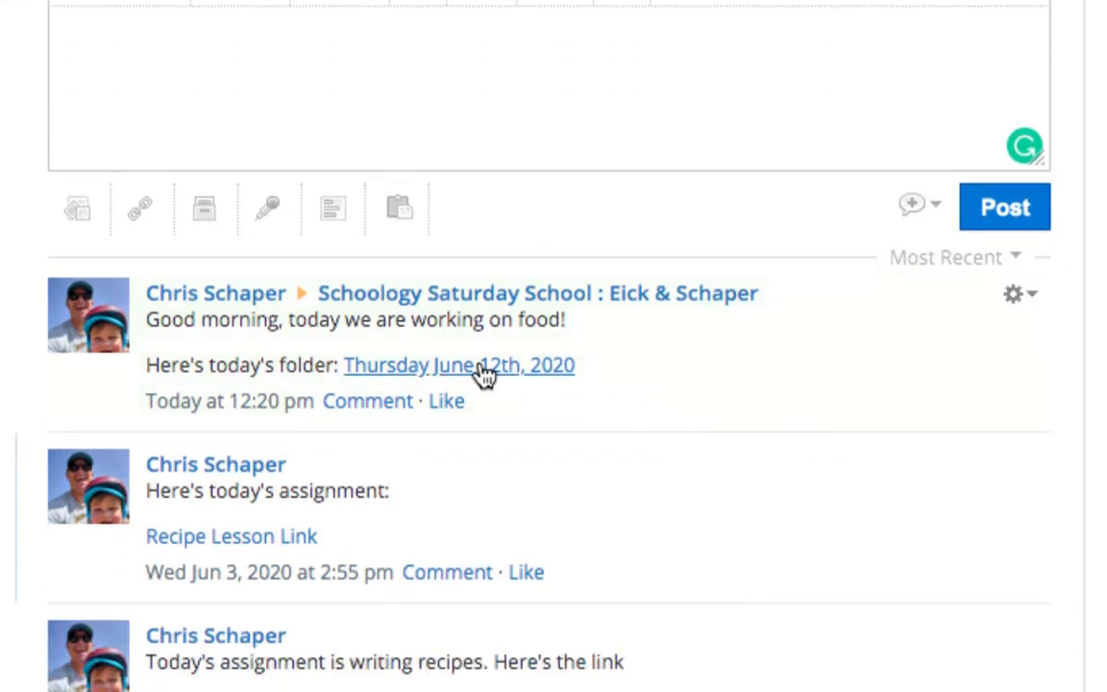
{"action": "left_click", "coordinate": [458, 366]}
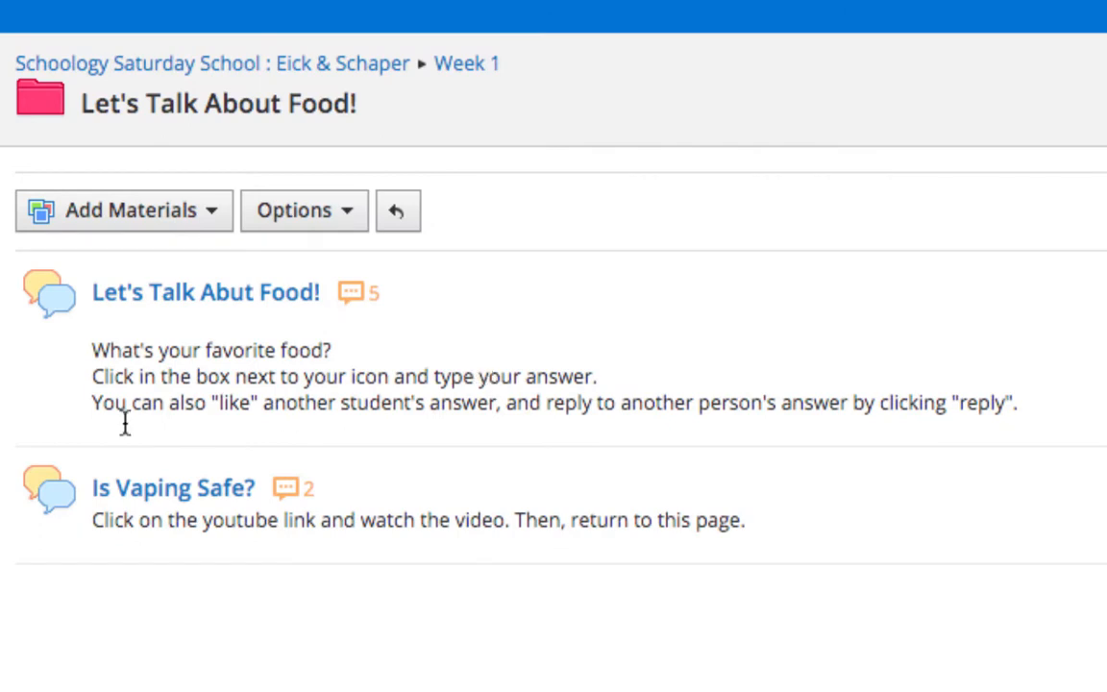
{"action": "mouse_move", "coordinate": [188, 682]}
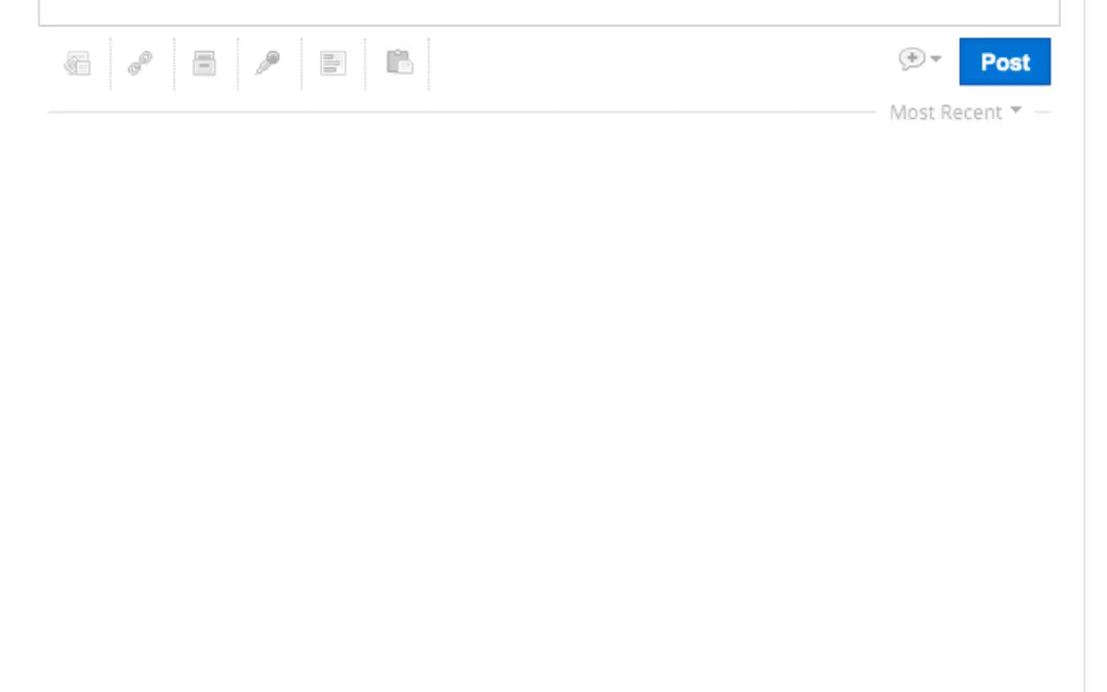
Step: In course settings Privacy, set Default landing page to Updates and save the change
{"action": "left_click", "coordinate": [136, 181]}
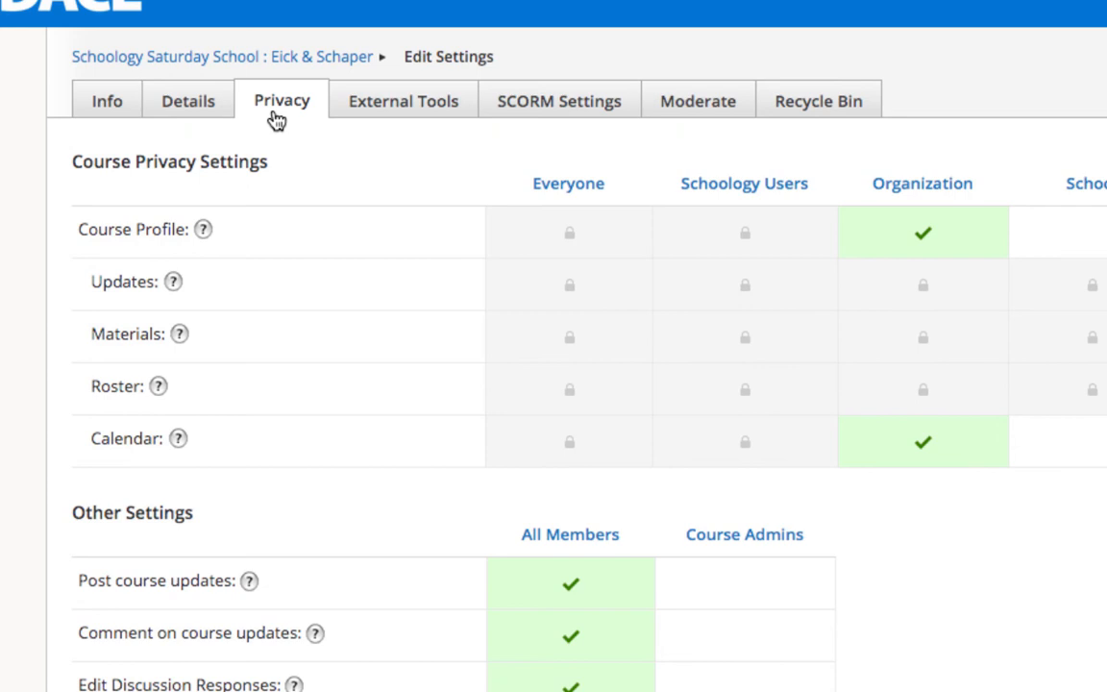
{"action": "scroll", "scroll_direction": "down", "scroll_amount": 3}
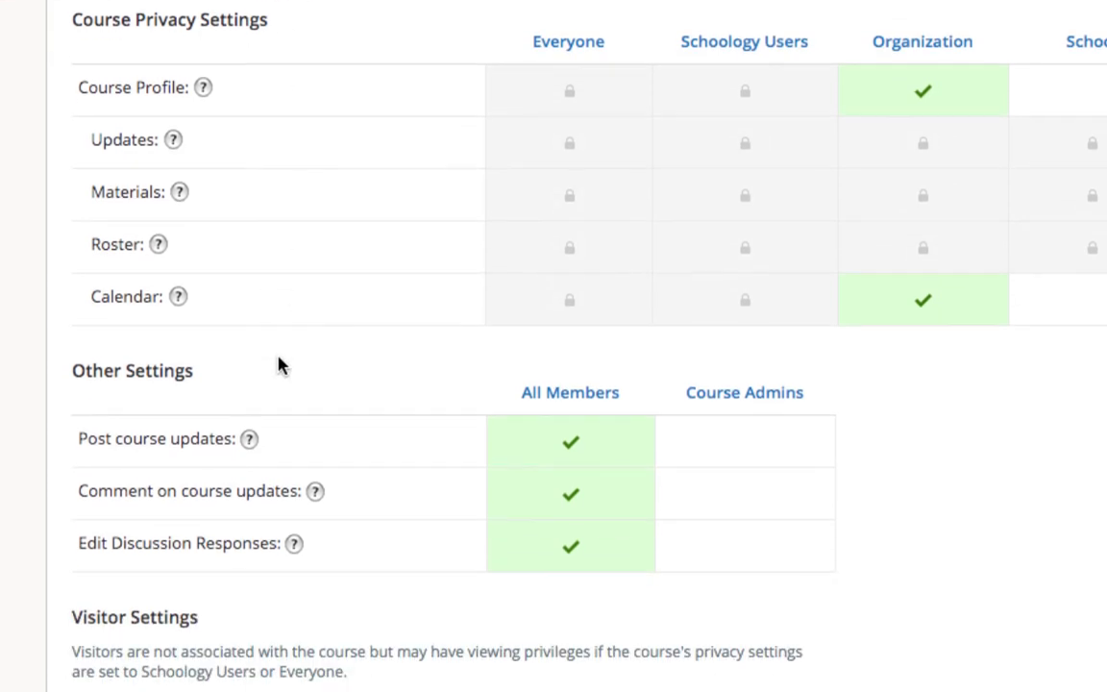
{"action": "scroll", "scroll_direction": "down", "scroll_amount": 3}
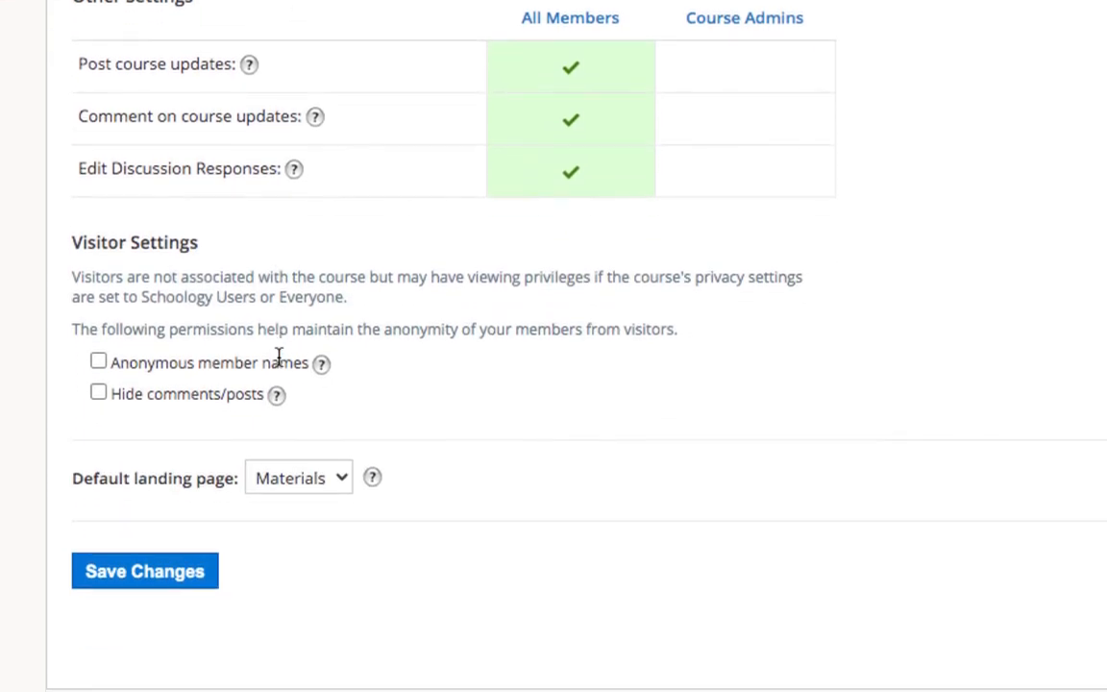
{"action": "double_click", "coordinate": [131, 477]}
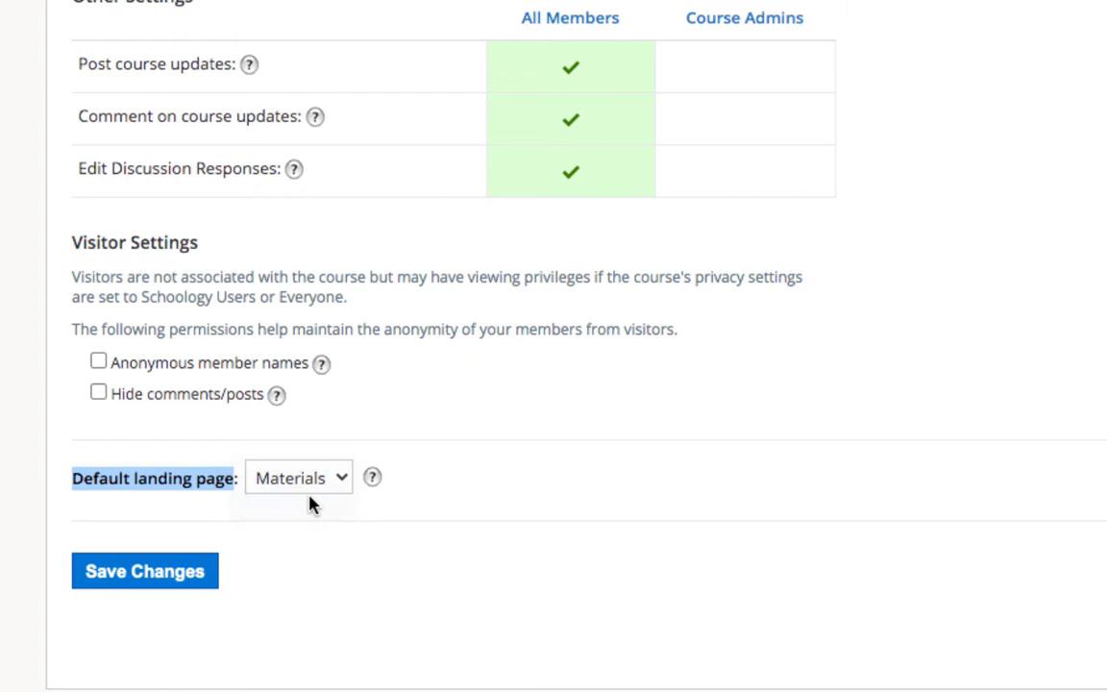
{"action": "left_click", "coordinate": [298, 477]}
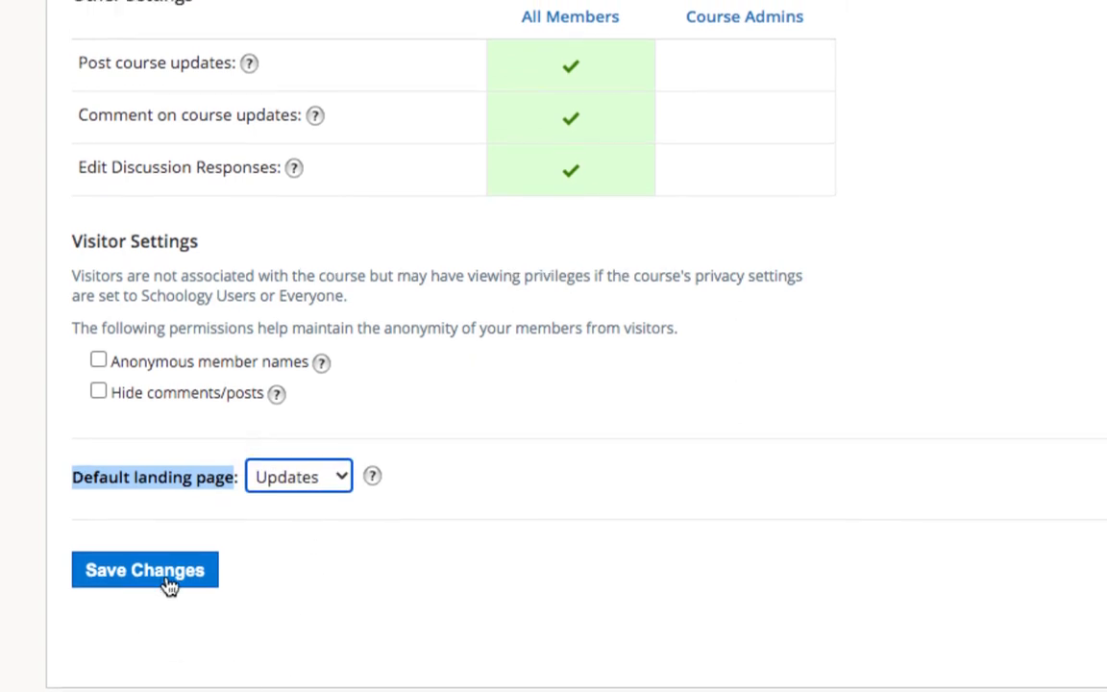
{"action": "left_click", "coordinate": [145, 569]}
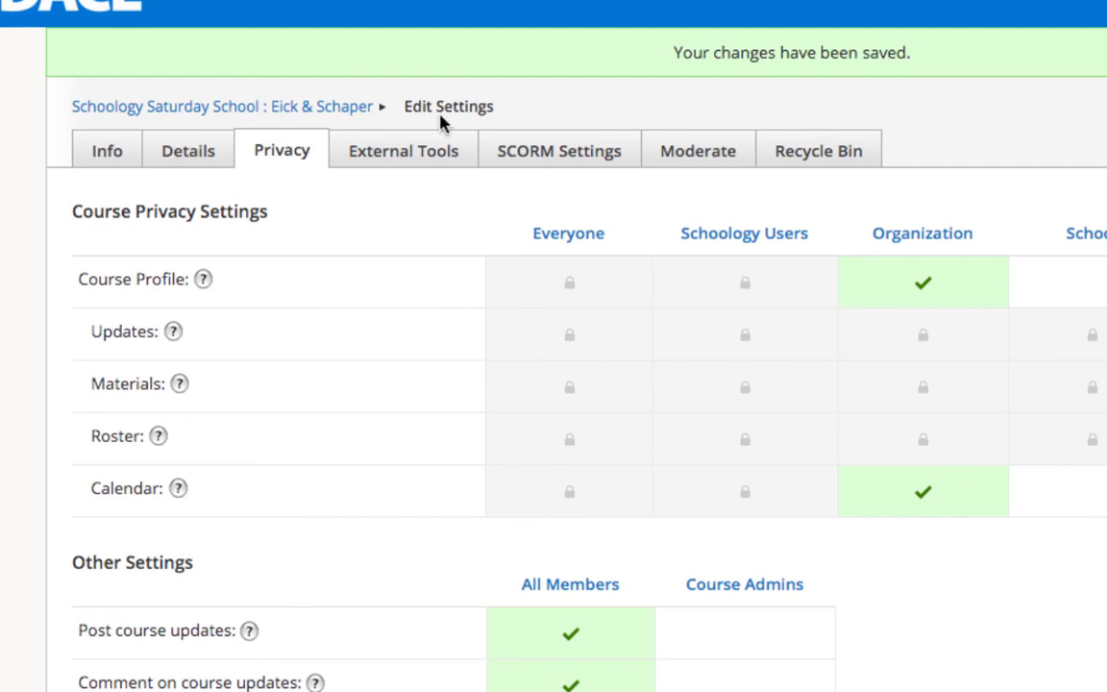
{"action": "mouse_move", "coordinate": [322, 113]}
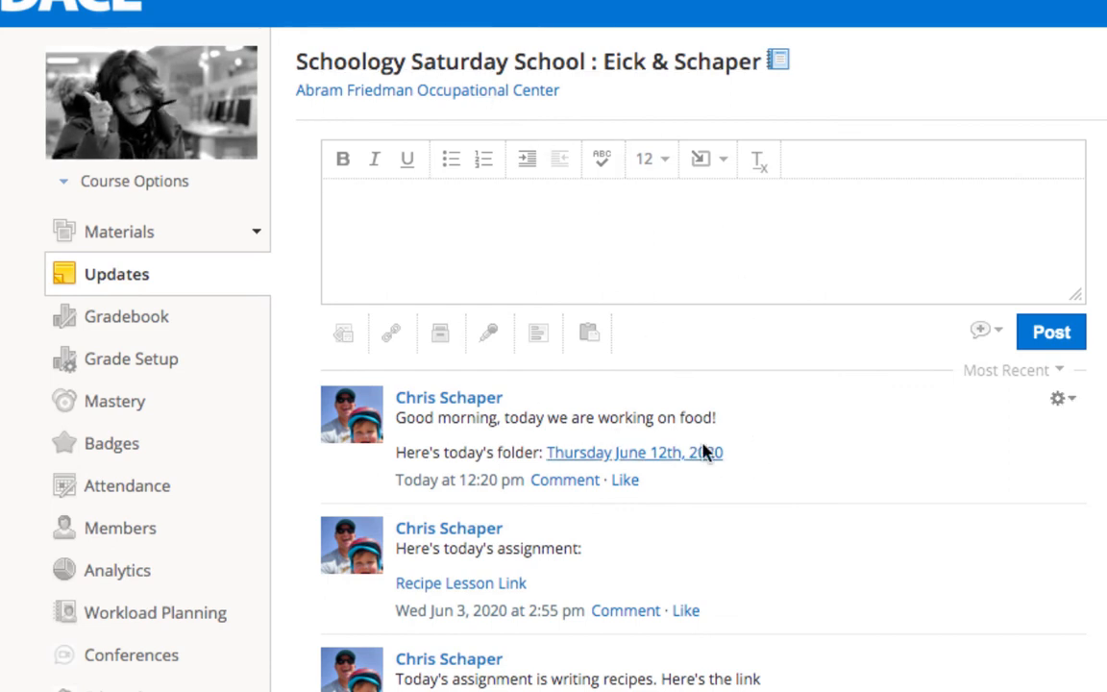
{"action": "mouse_move", "coordinate": [649, 466]}
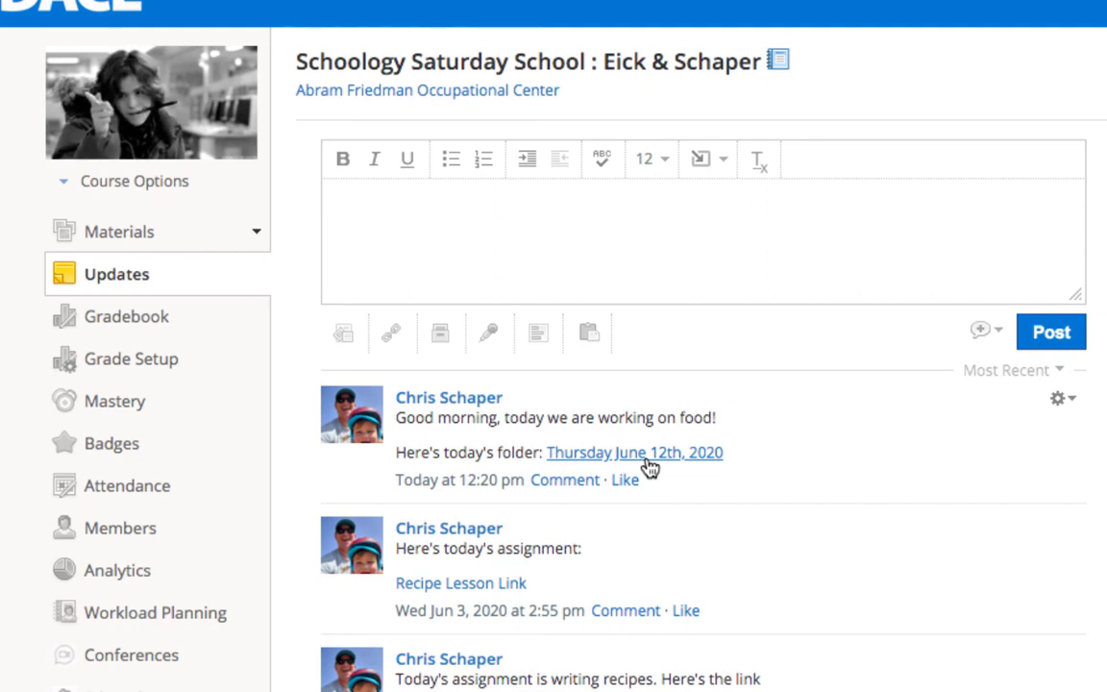
Step: Open the Thursday June 12th, 2020 link in the new post to reach the food folder
{"action": "left_click", "coordinate": [634, 452]}
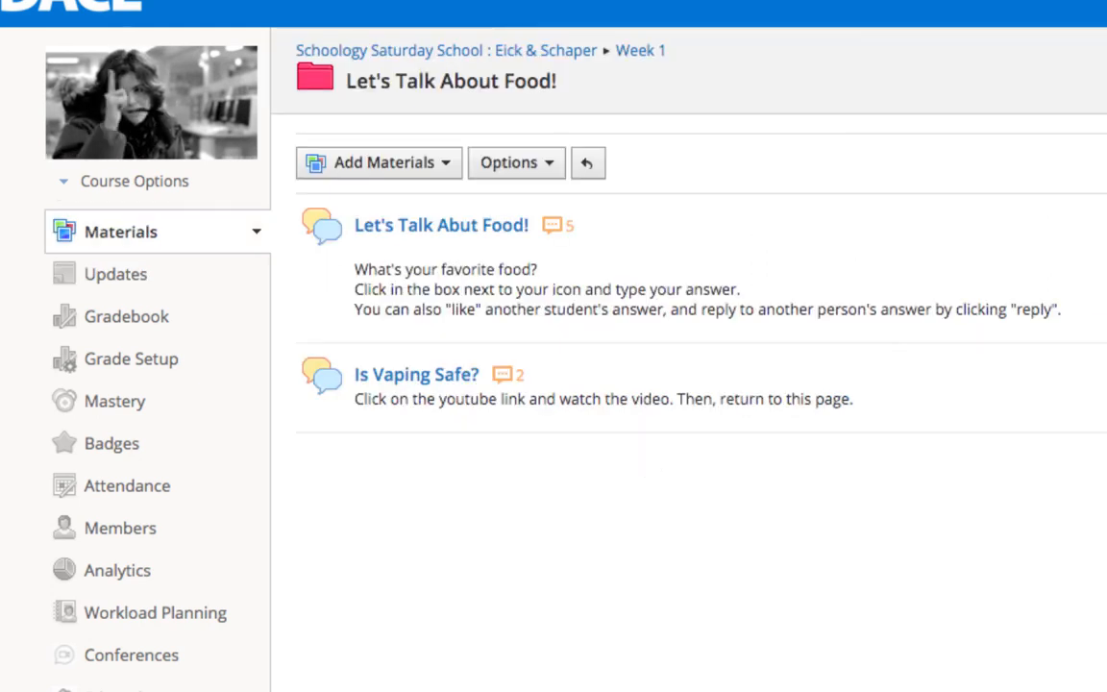